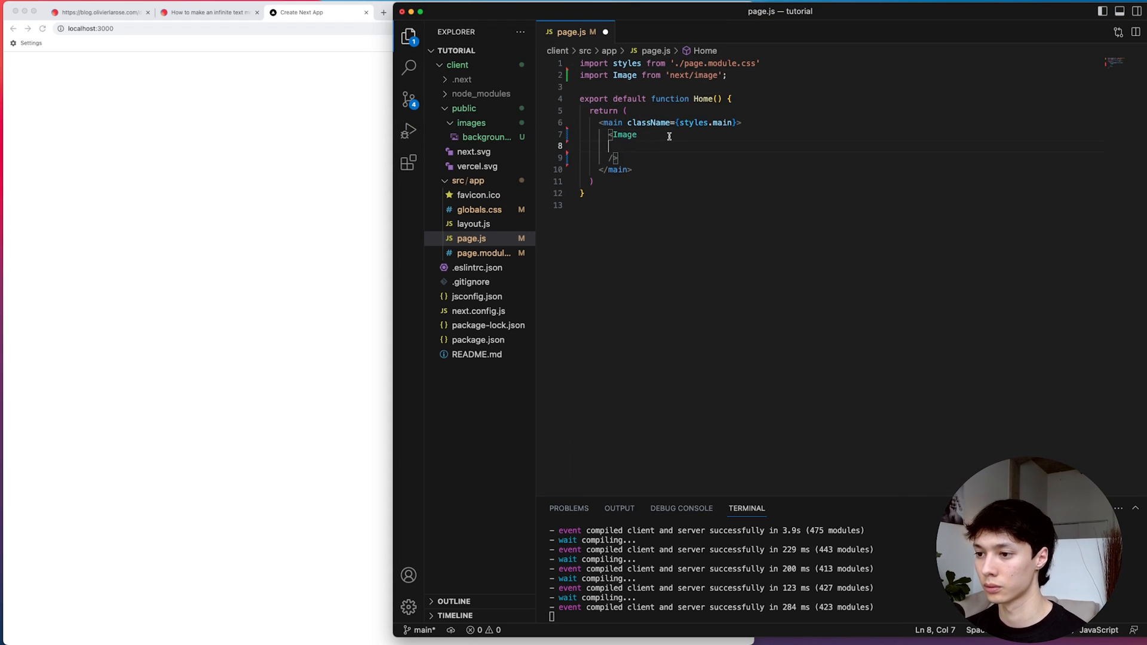
- Add the fill Image and a slider paragraph reading 'Freelance Photographer'
type("fill={true}")
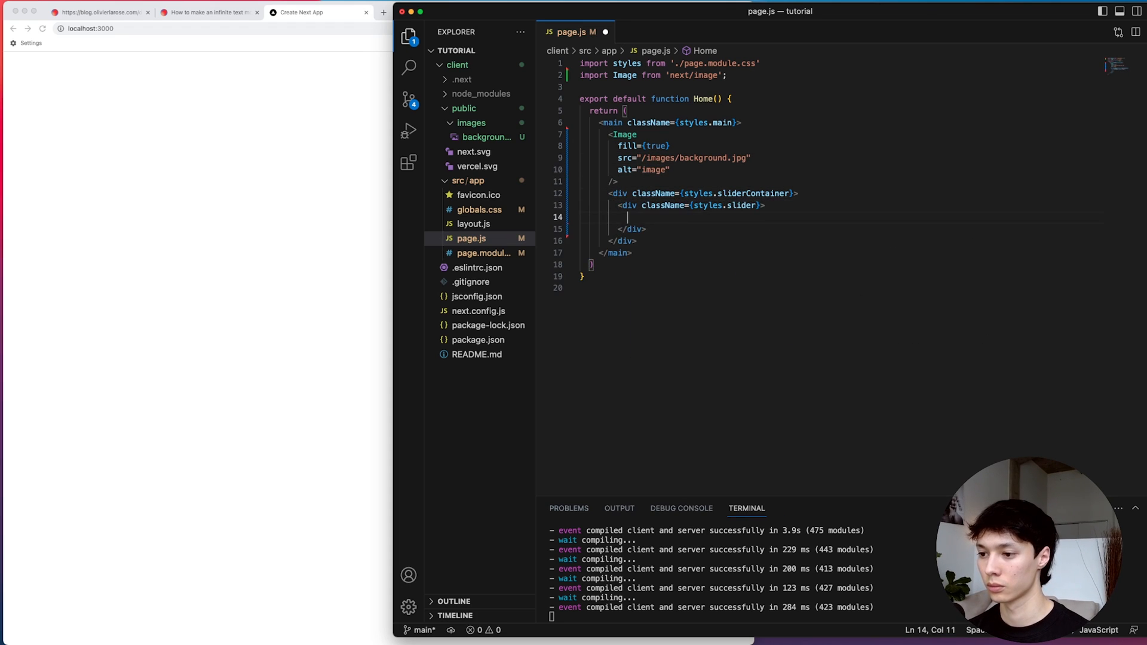
type("<p>Freelance Photographer</p>")
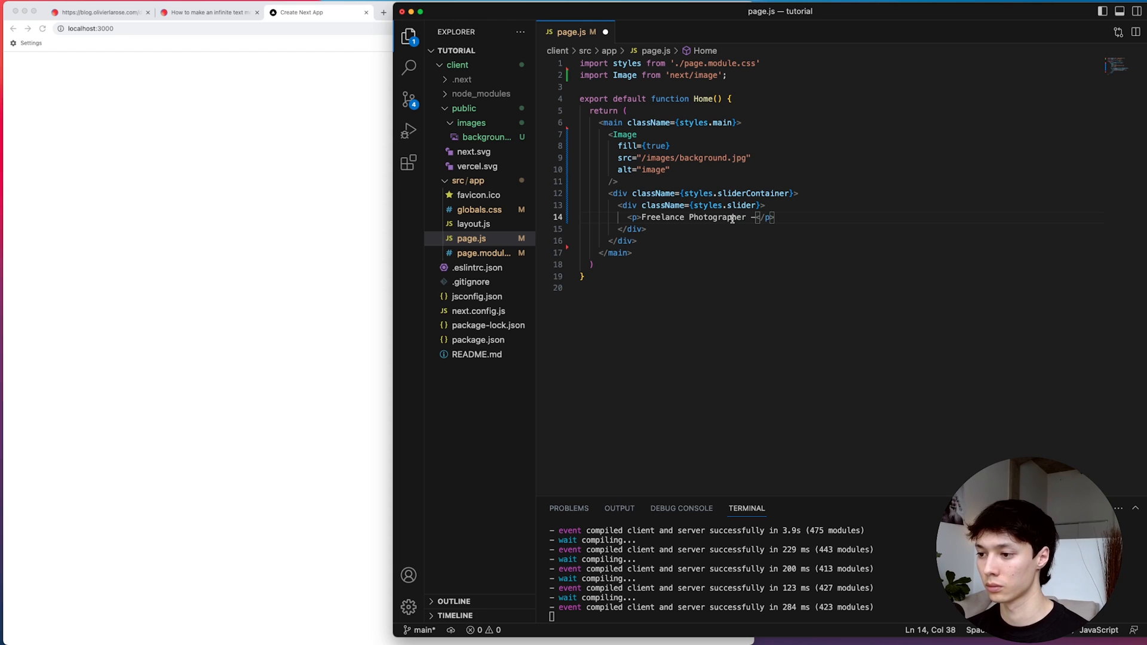
left_click(484, 252)
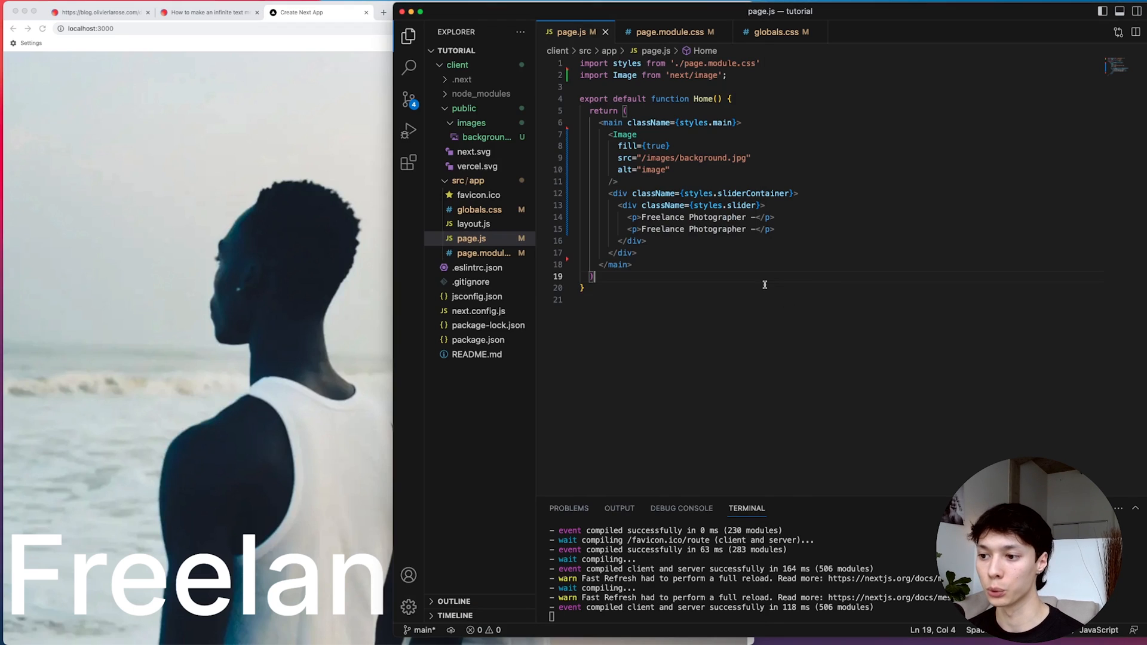
- Review the two paragraph lines, then close the stylesheet files leaving page.js open
left_click_drag(629, 217, 773, 229)
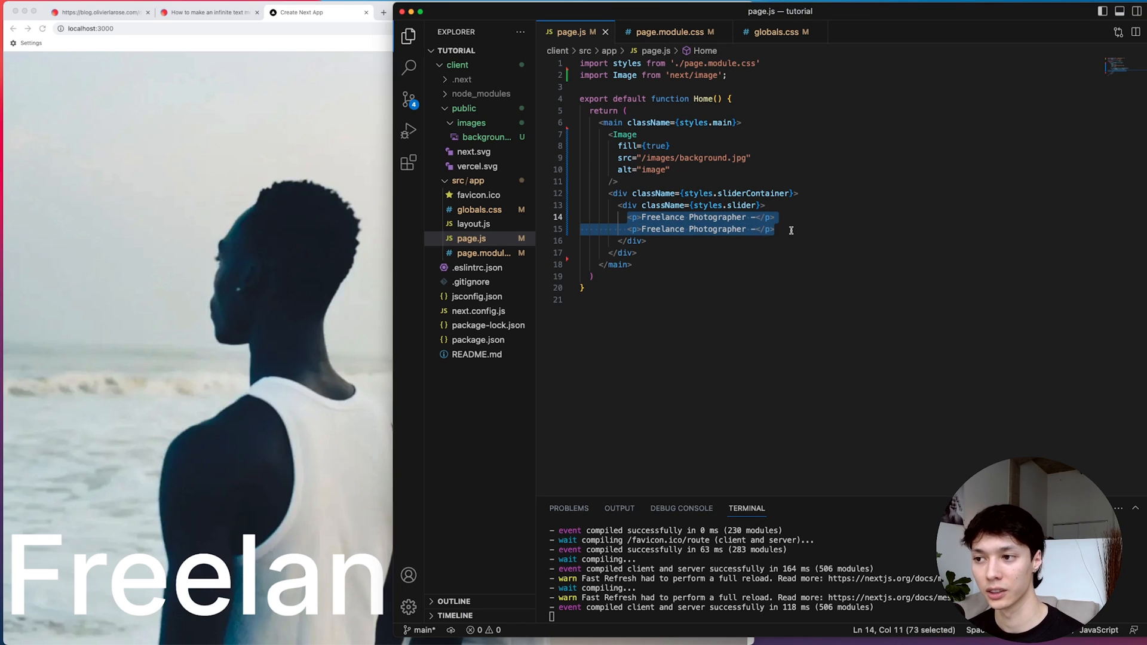
left_click(668, 31)
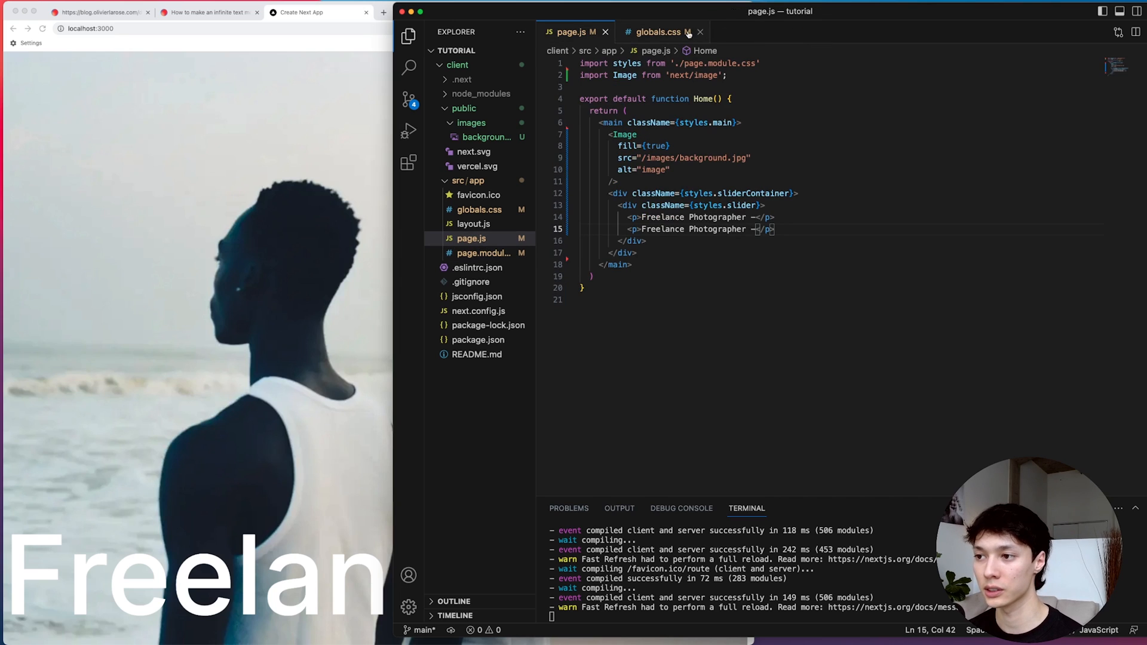
left_click(699, 31)
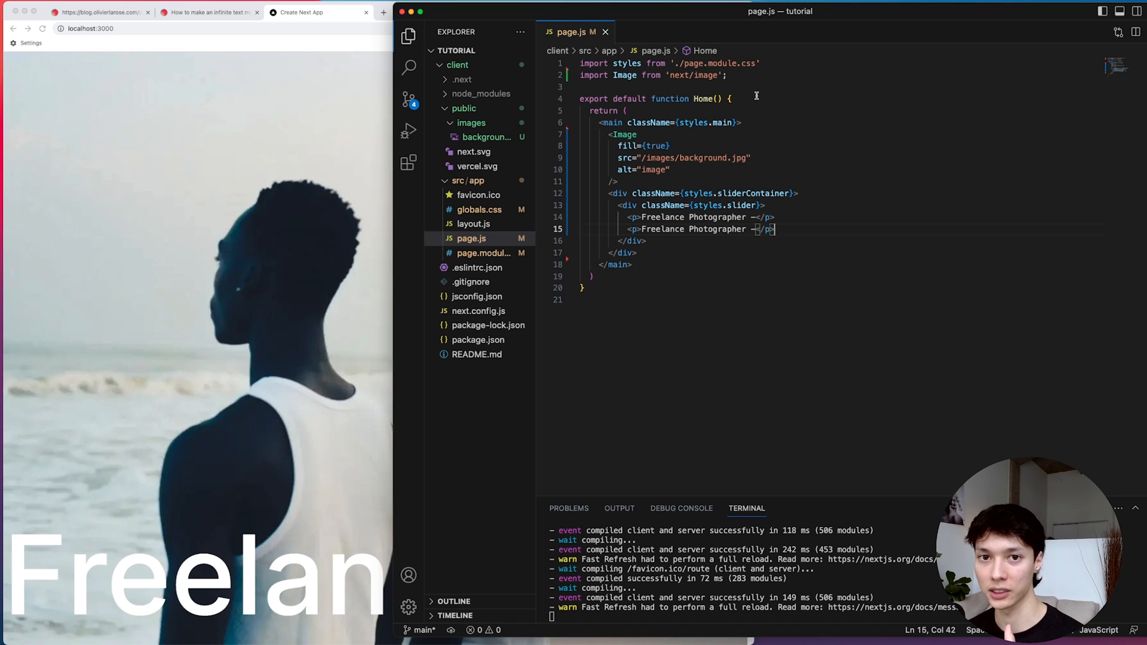
- Install gsap via npm and import gsap and useEffect from react
type("npm i gs")
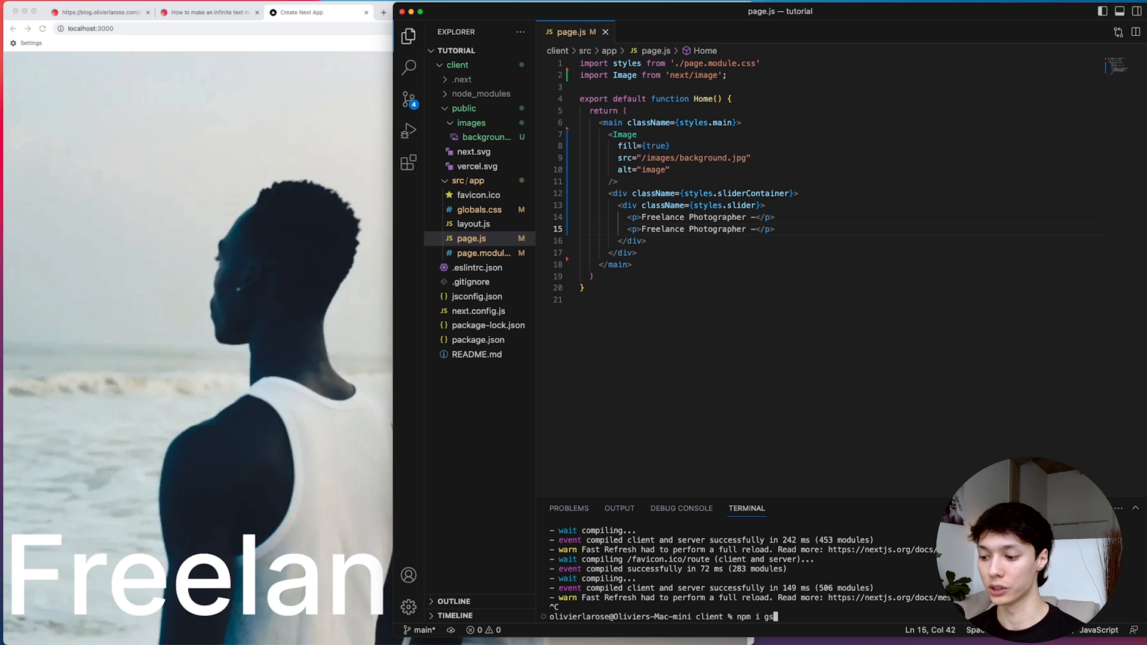
type("import")
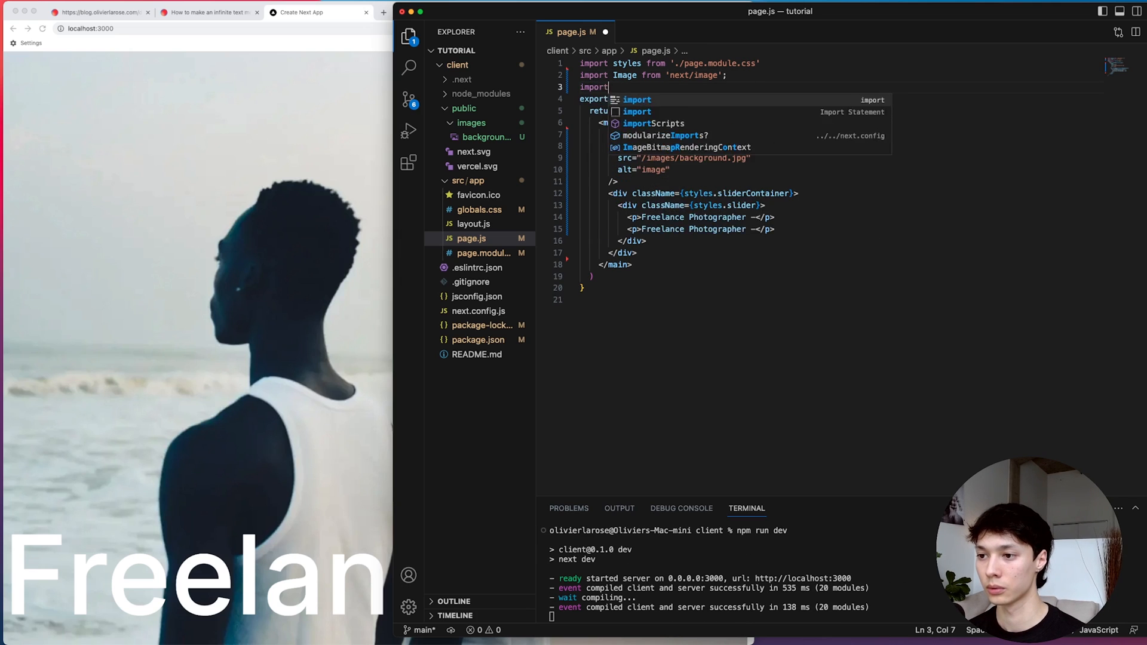
type("gsap from 'gsap';")
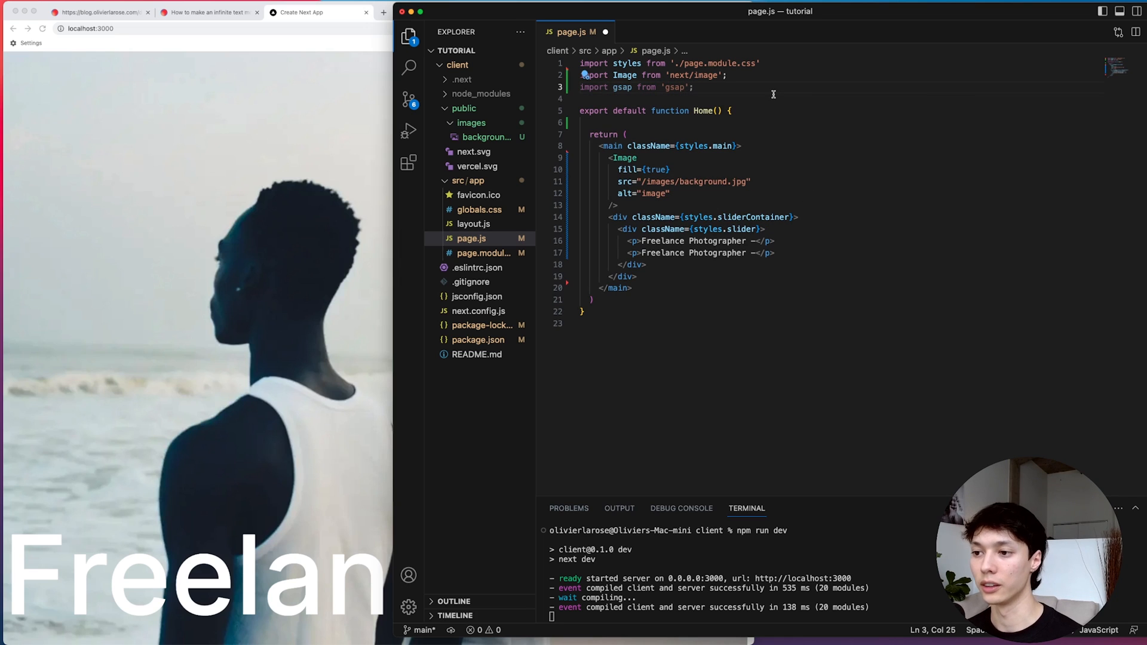
type("import")
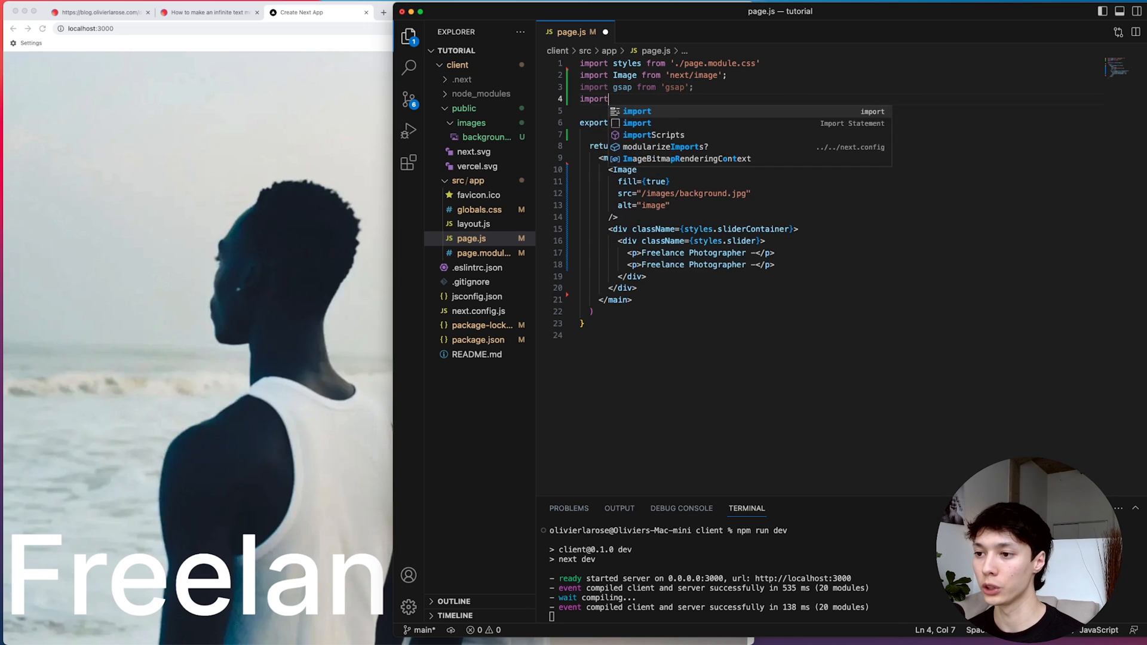
type("{ useEffect } from")
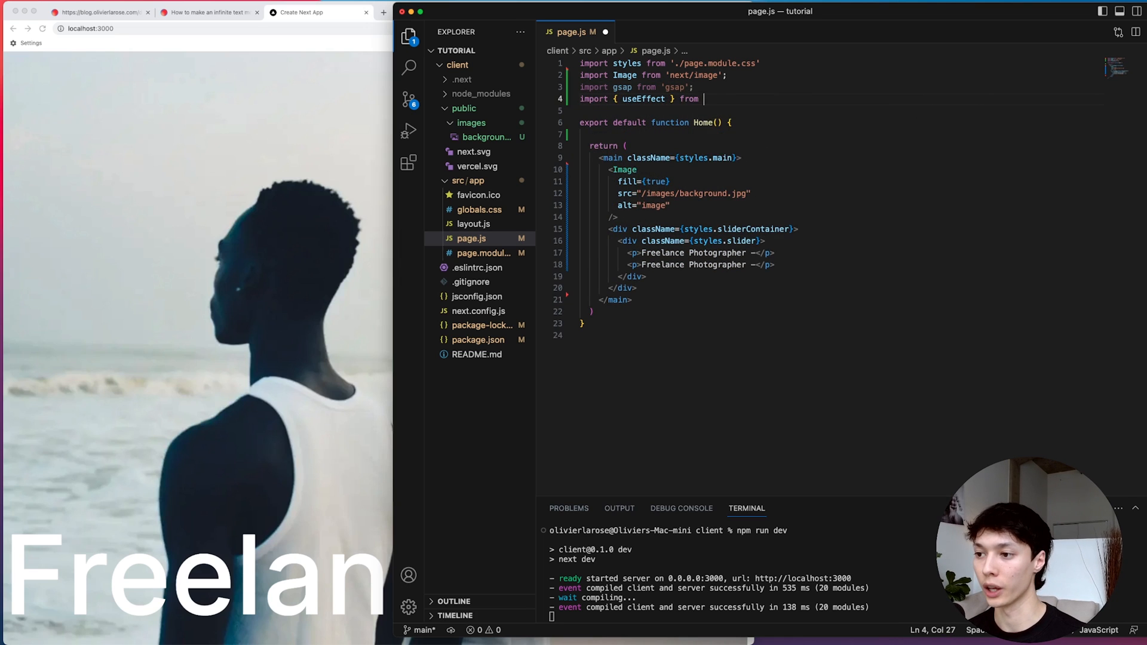
type("'react';")
type("useEffect( () => ")
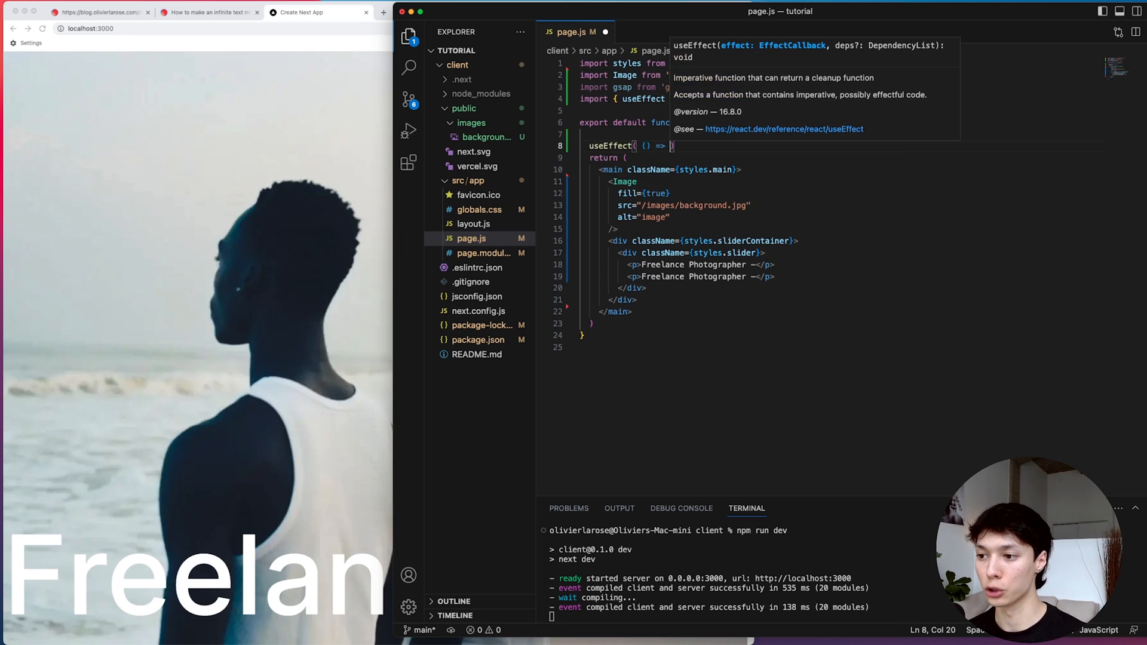
- Add a useEffect calling requestAnimationFrame(animation) and import useRef
type(", [])")
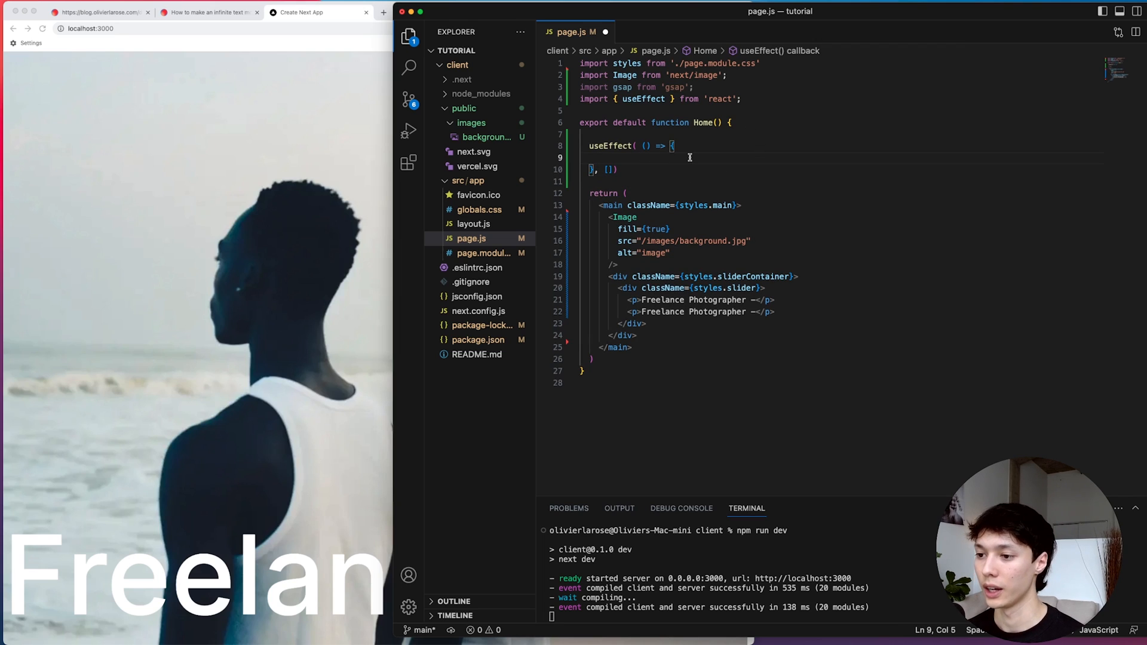
type("requestAnimationFrame(animation);")
type("const animation = () => {")
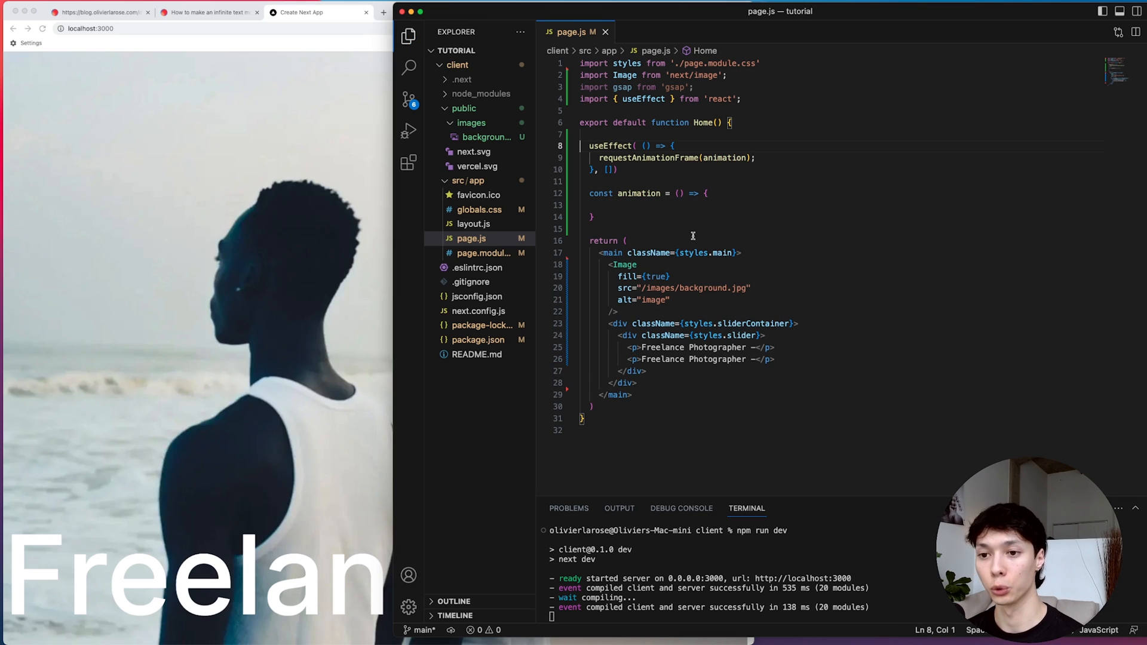
left_click(775, 359)
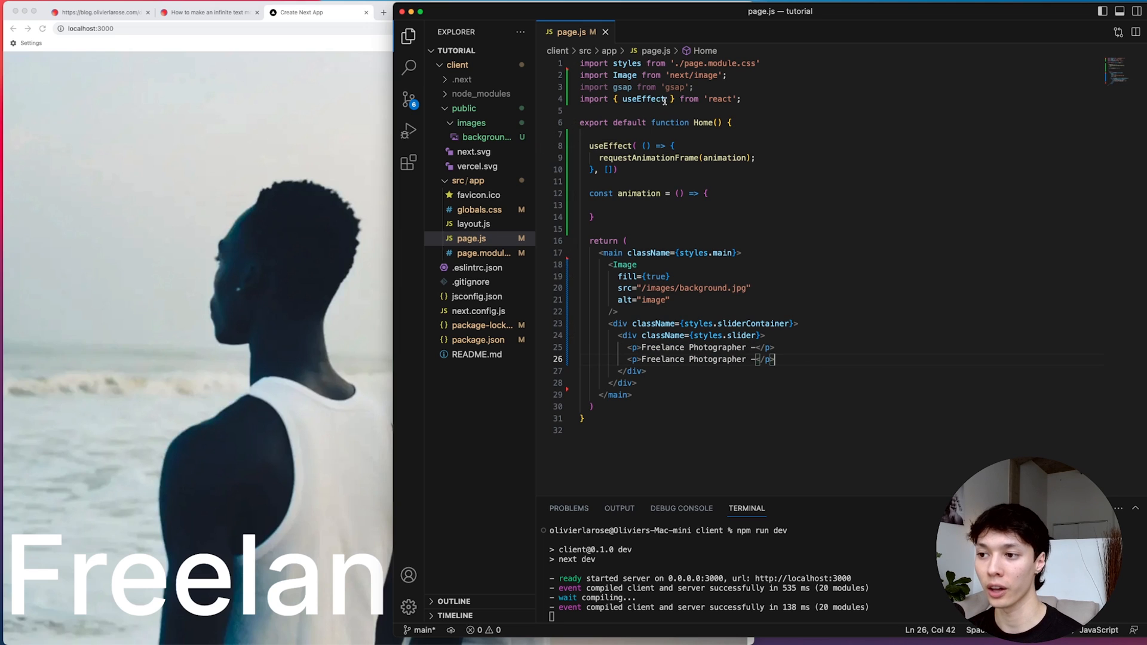
type(", useRef")
type("const secondt = useRef(null);")
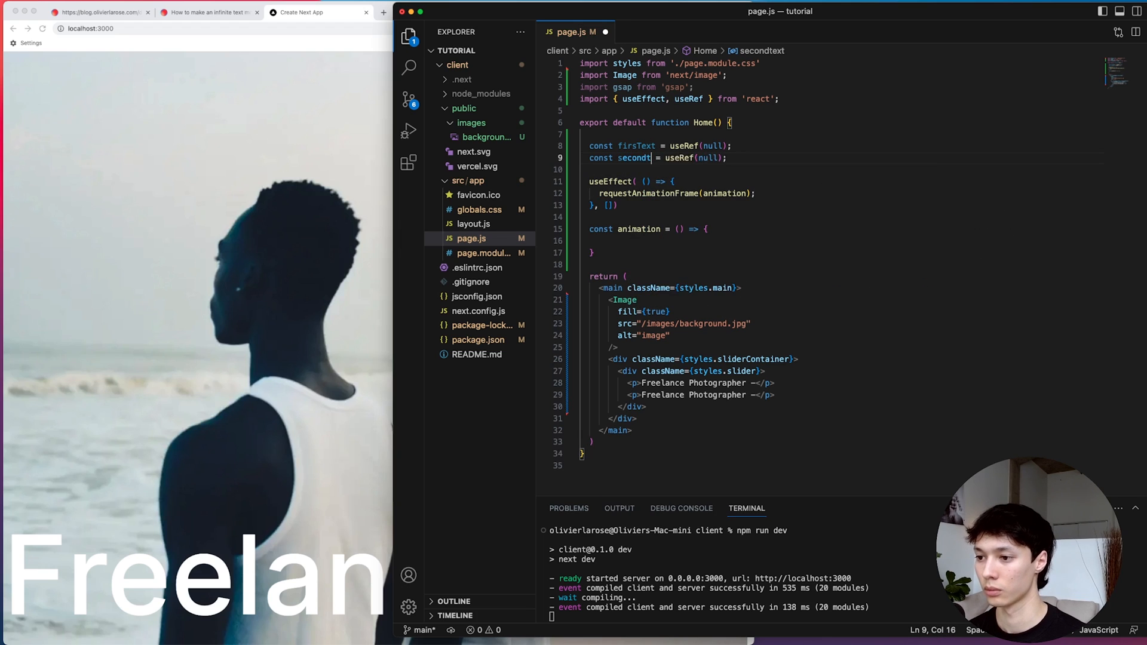
- Attach the firstText ref to the paragraph and gsap.set its xPercent in animation
type("ref={firsText}")
type("let di")
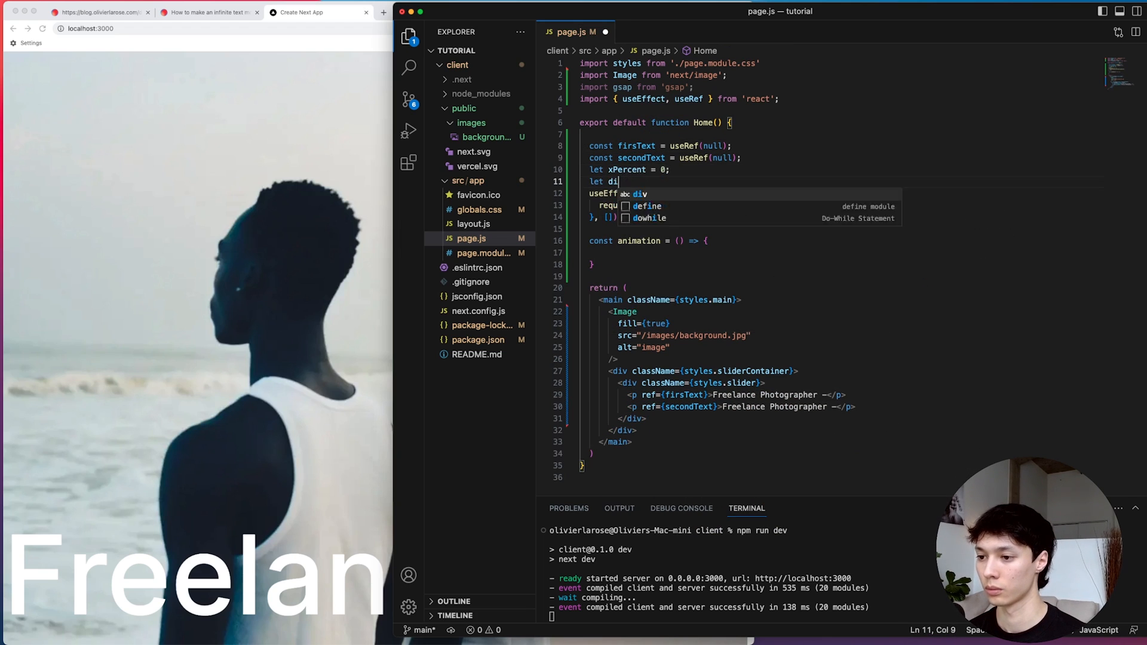
type("gsap.set(firsText.current, {xPercent: xPercent")
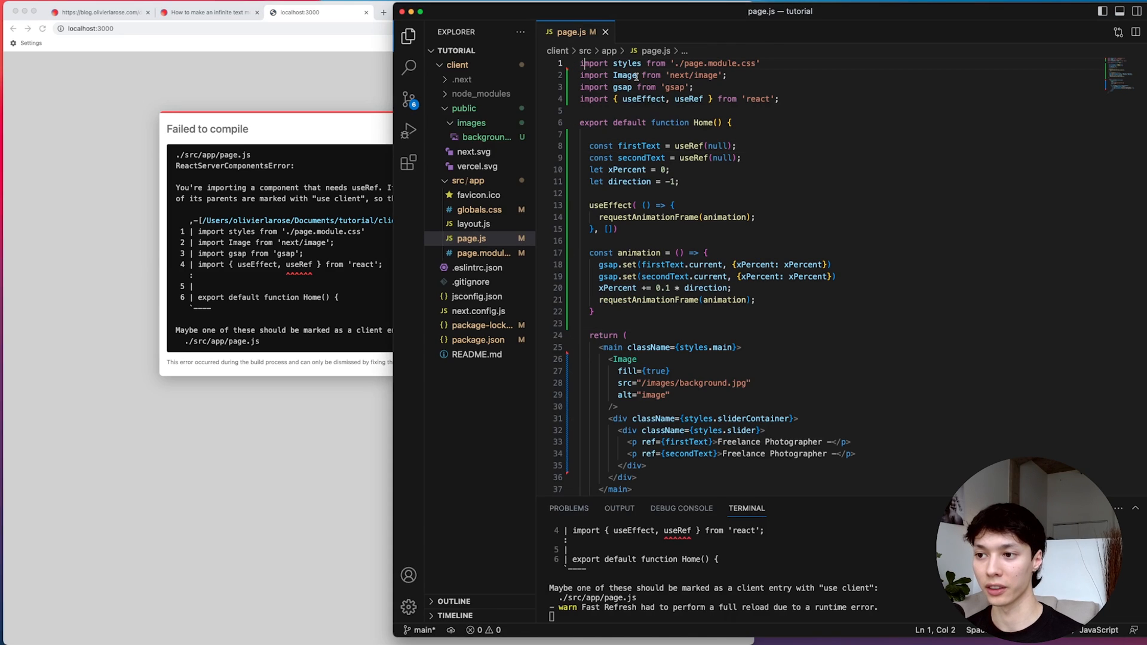
- Mark page.js 'use client', set xPercent start to 0 and check the 0.1 step
type("'use client';")
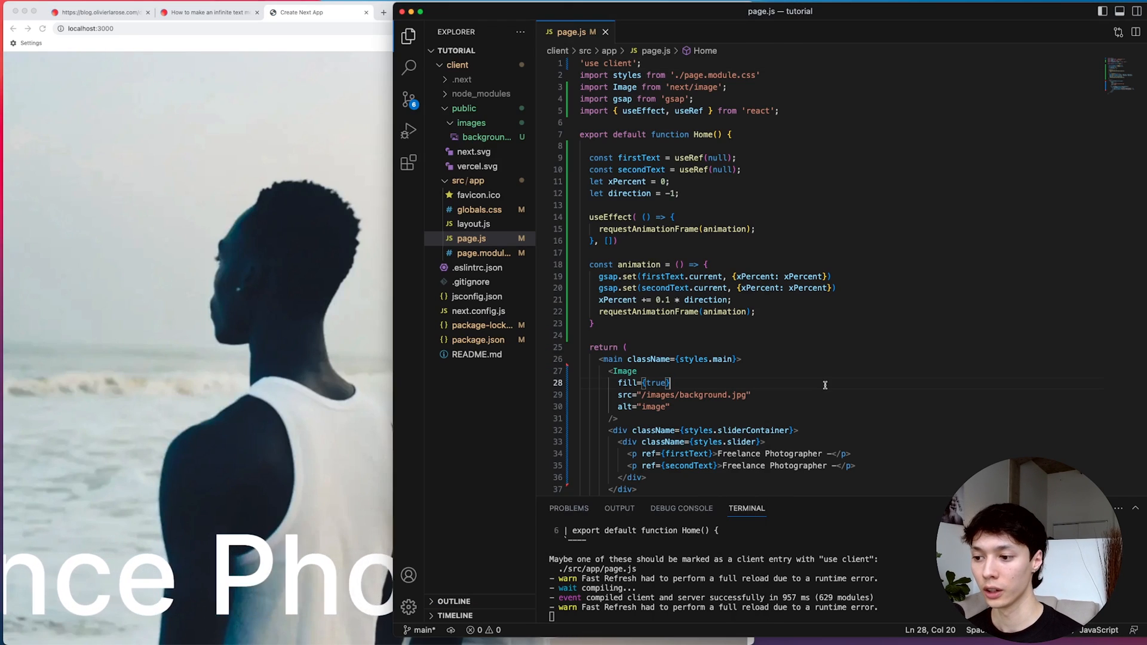
double_click(626, 182)
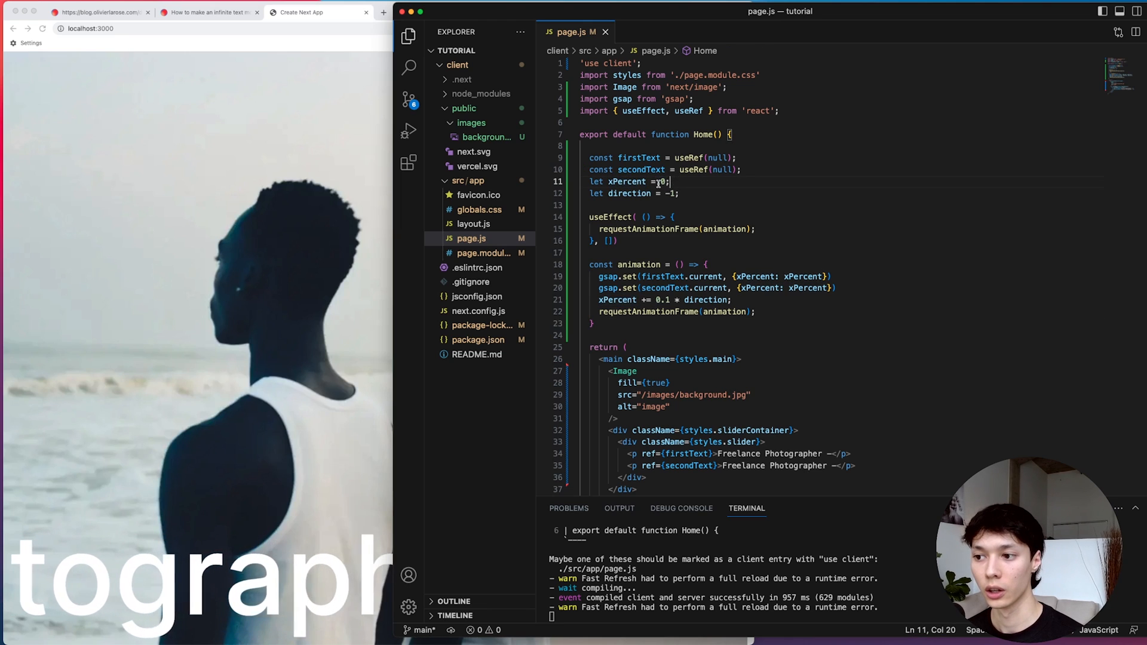
double_click(662, 181)
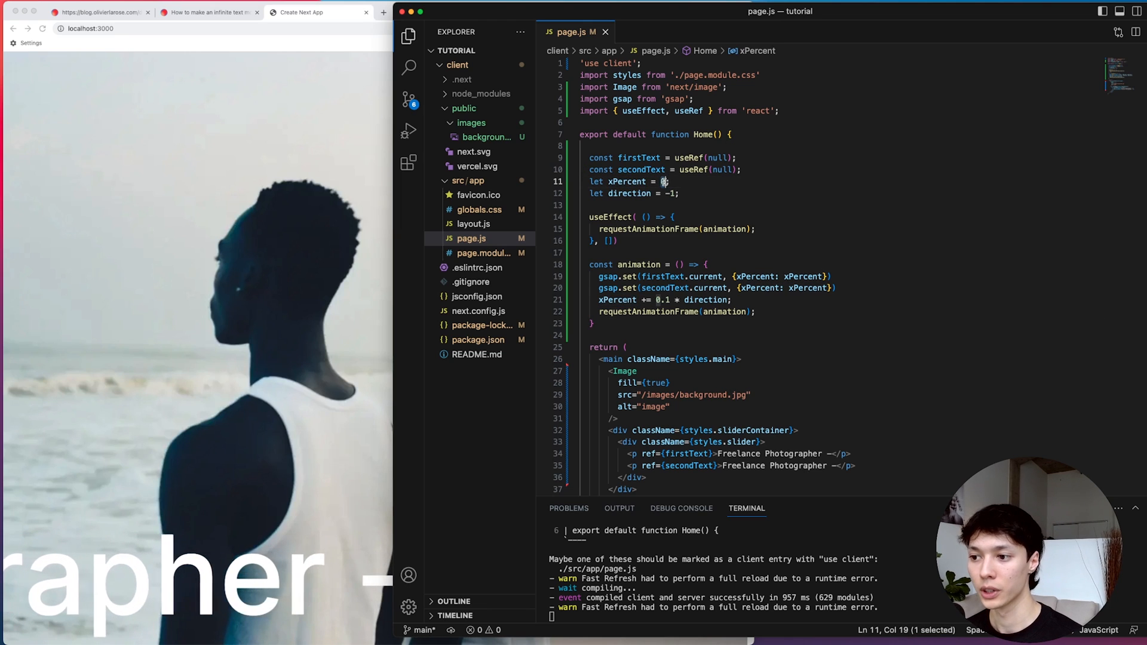
type("0")
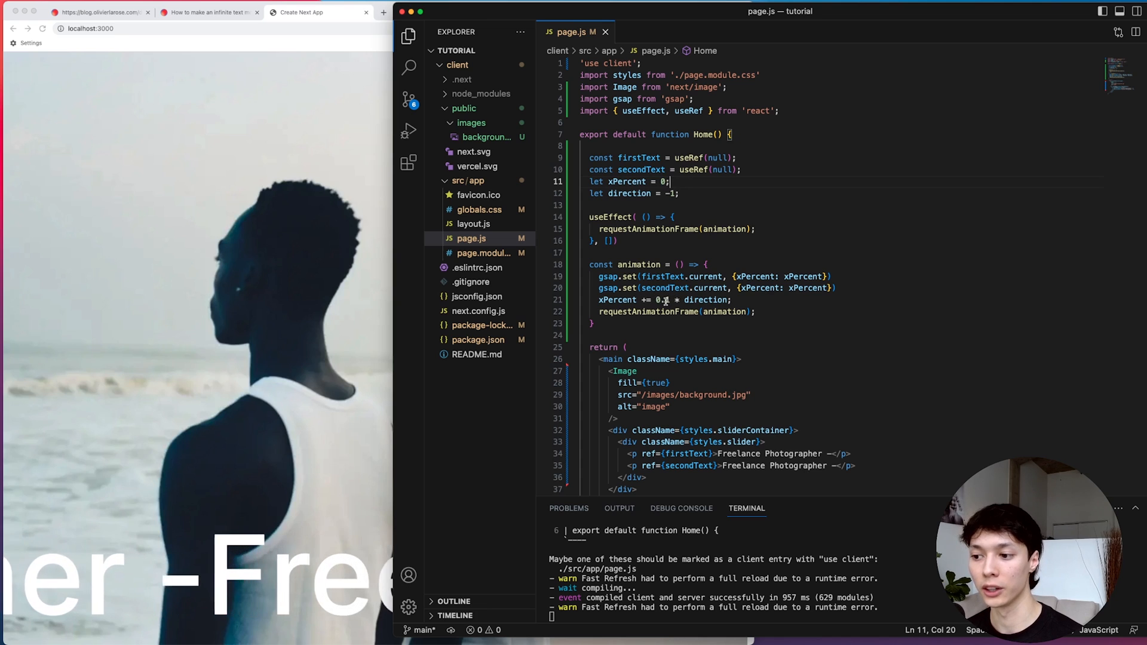
double_click(703, 300)
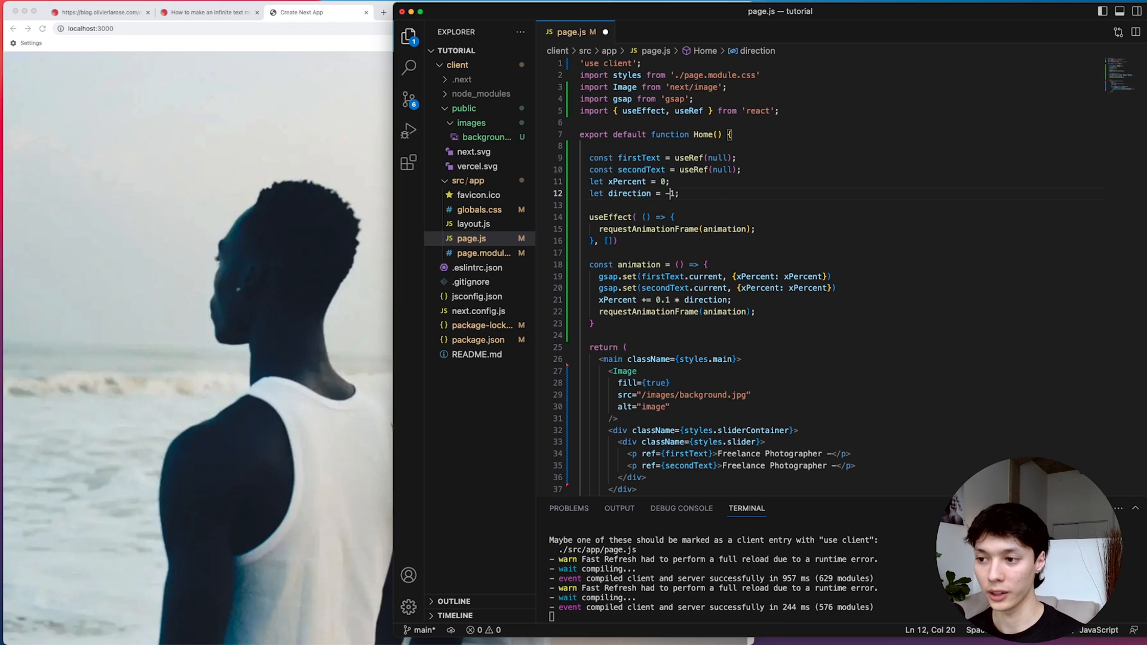
left_click(424, 12)
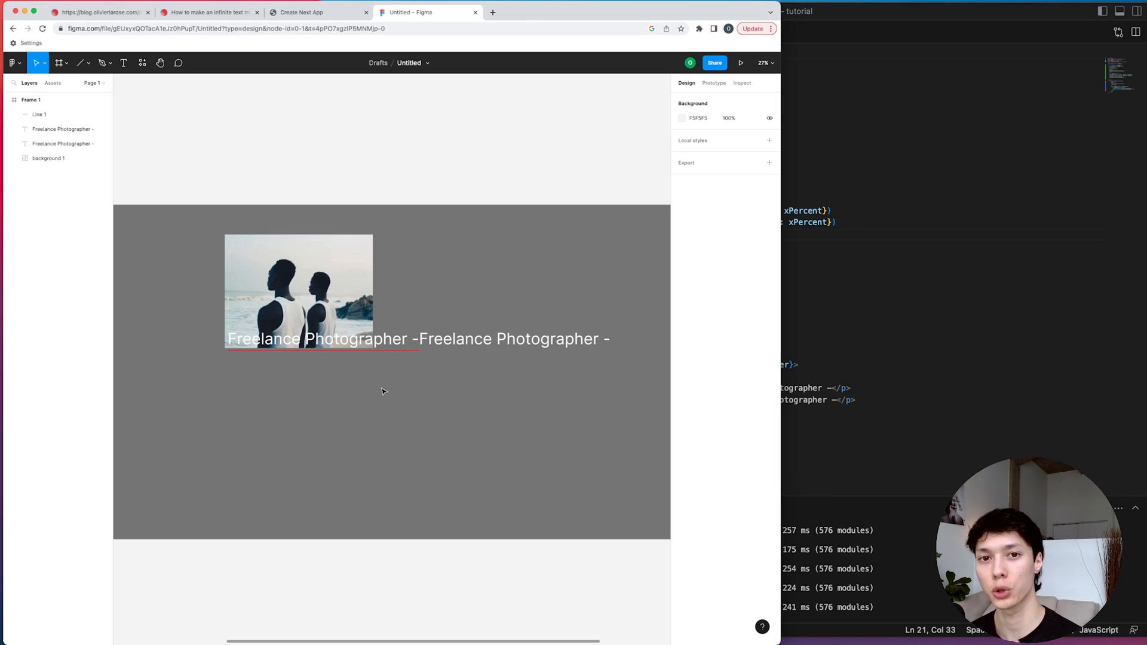
mouse_move(362, 409)
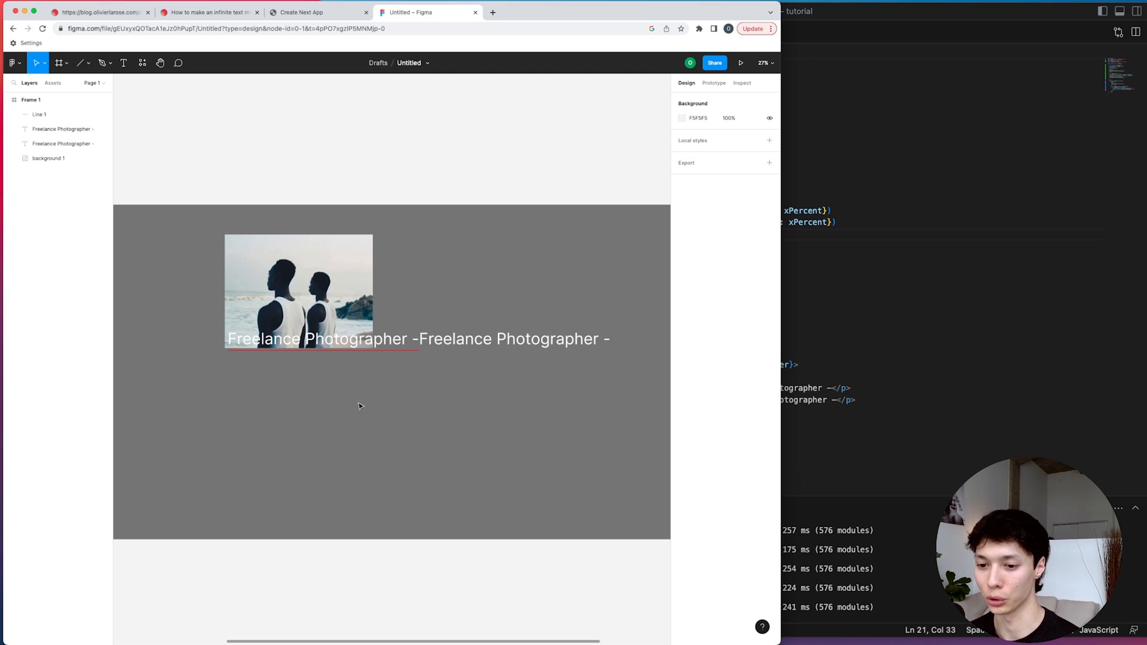
- Switch between the Figma mockup and the live localhost page
left_click(314, 12)
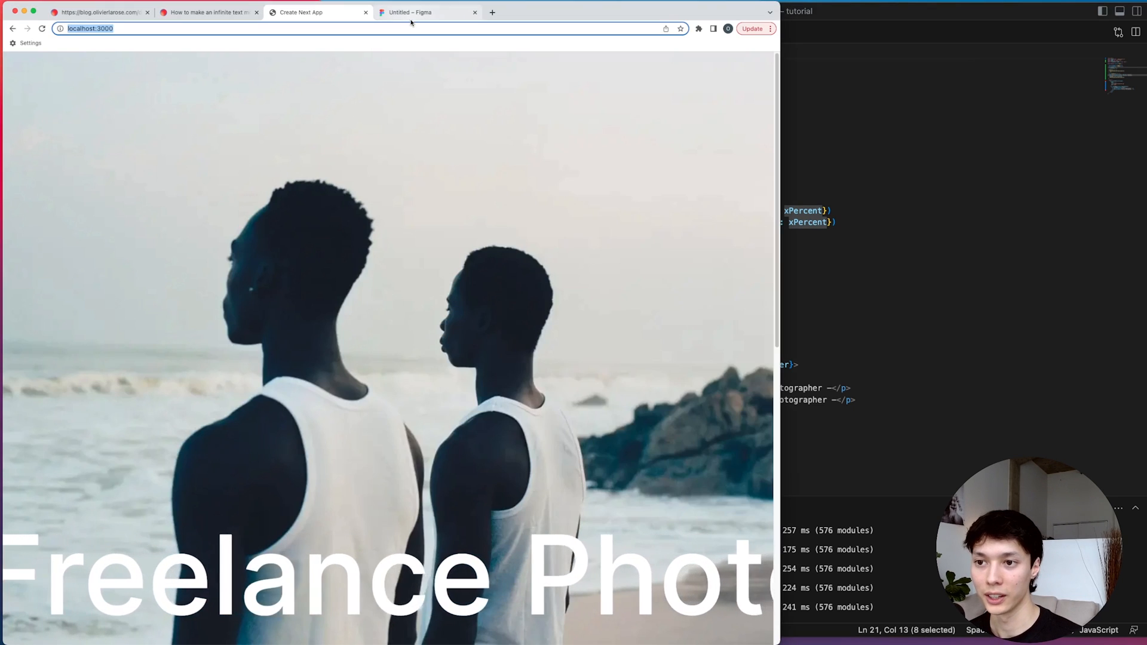
left_click(423, 12)
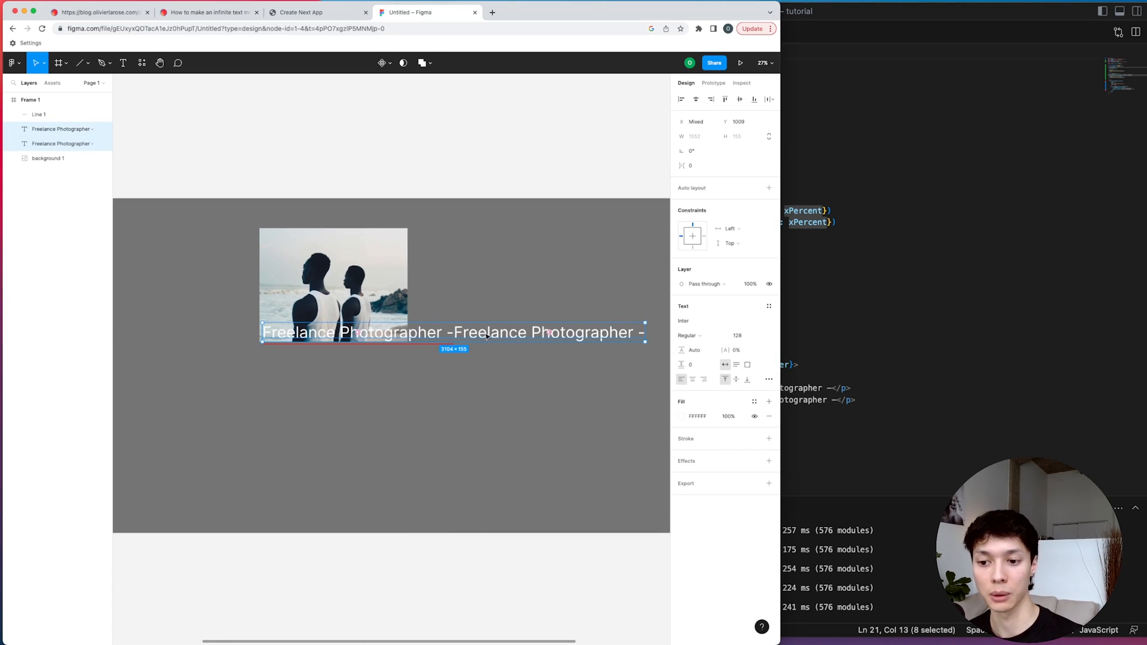
mouse_move(346, 396)
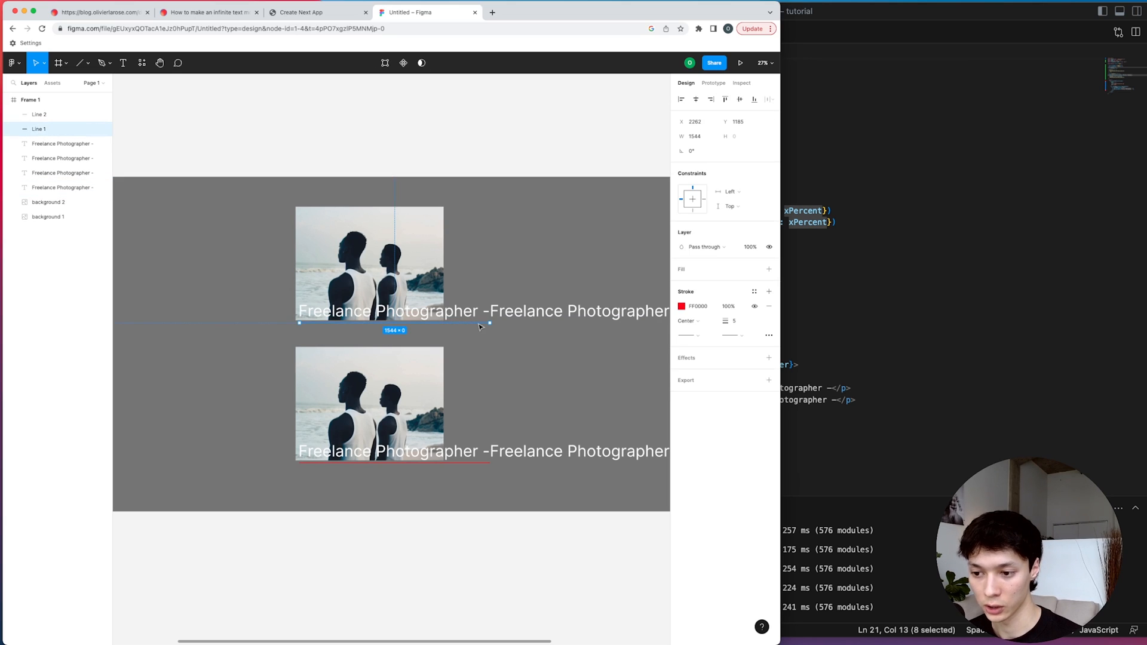
- Shift the top text row left one phrase and draw red lines marking phrase width
left_click_drag(479, 324, 288, 325)
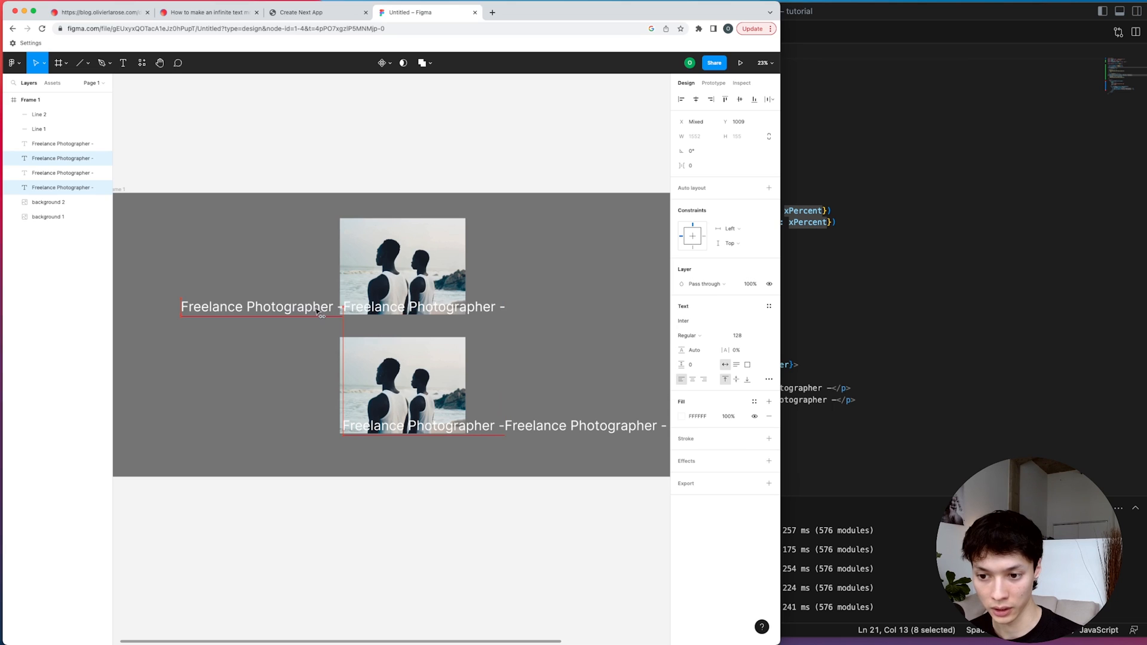
left_click(81, 62)
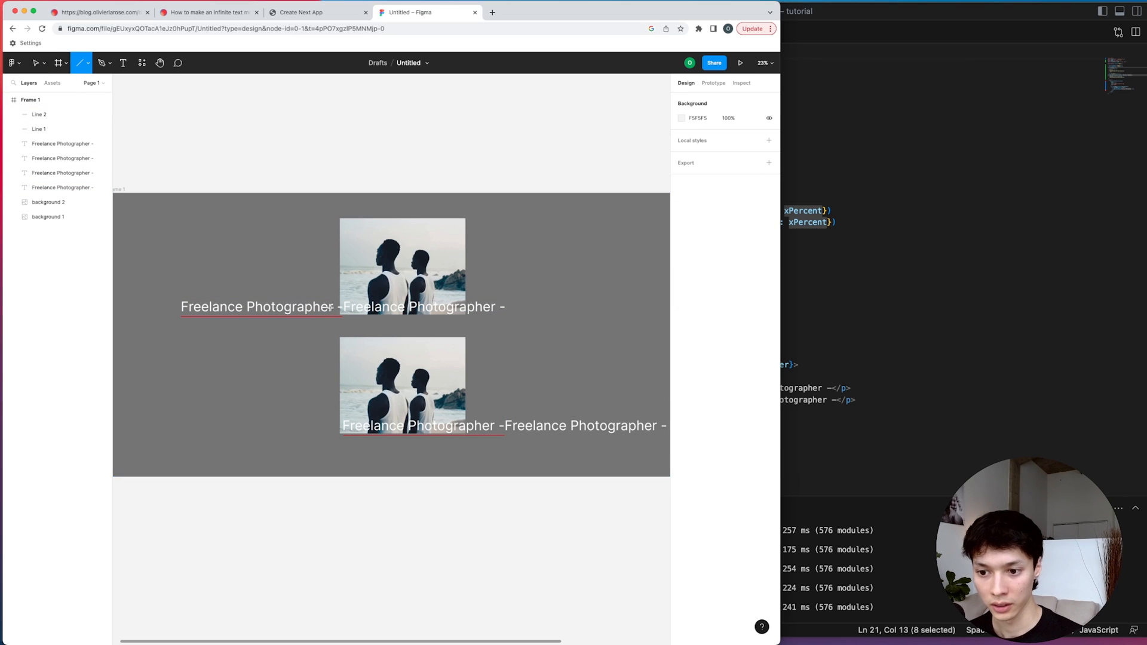
left_click_drag(343, 344, 343, 410)
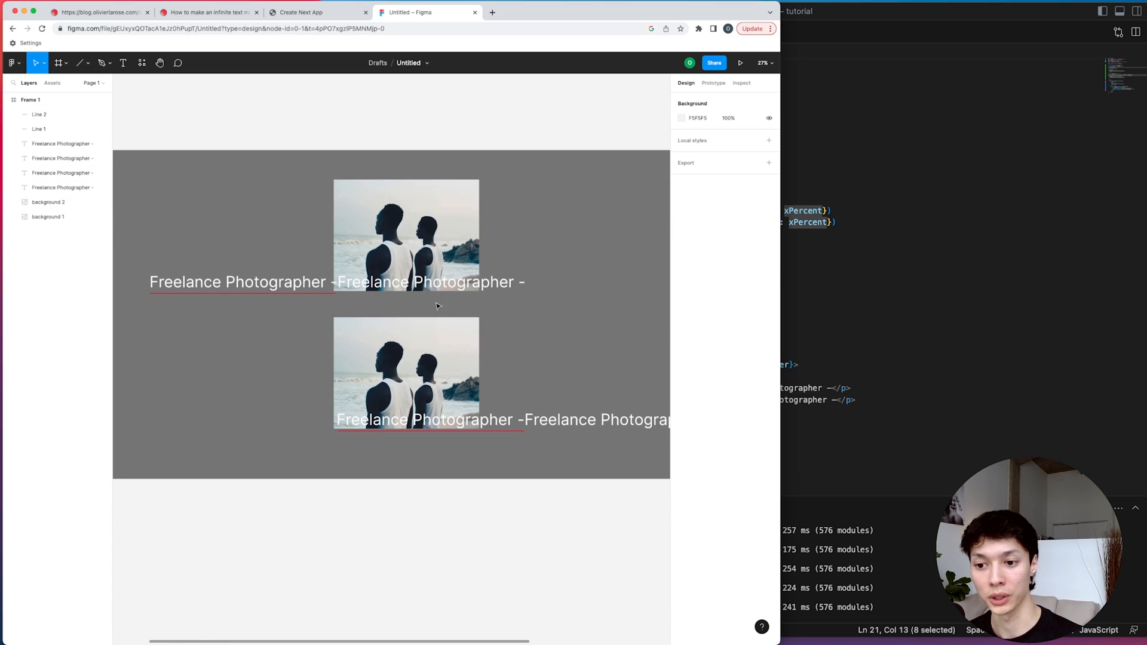
mouse_move(529, 276)
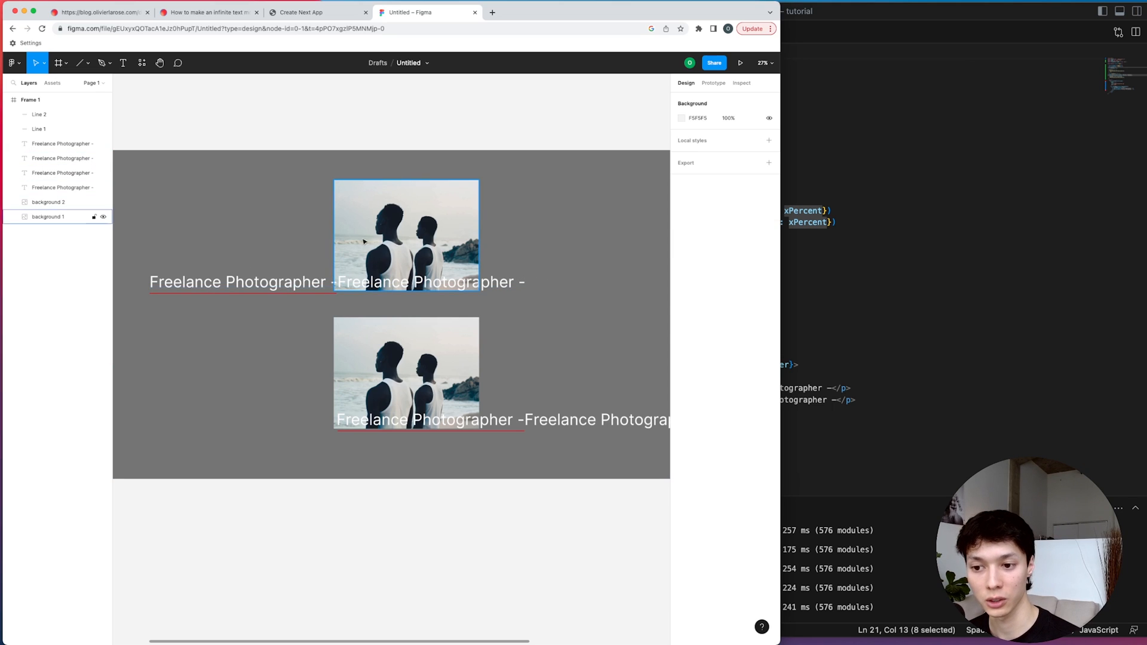
left_click(240, 282)
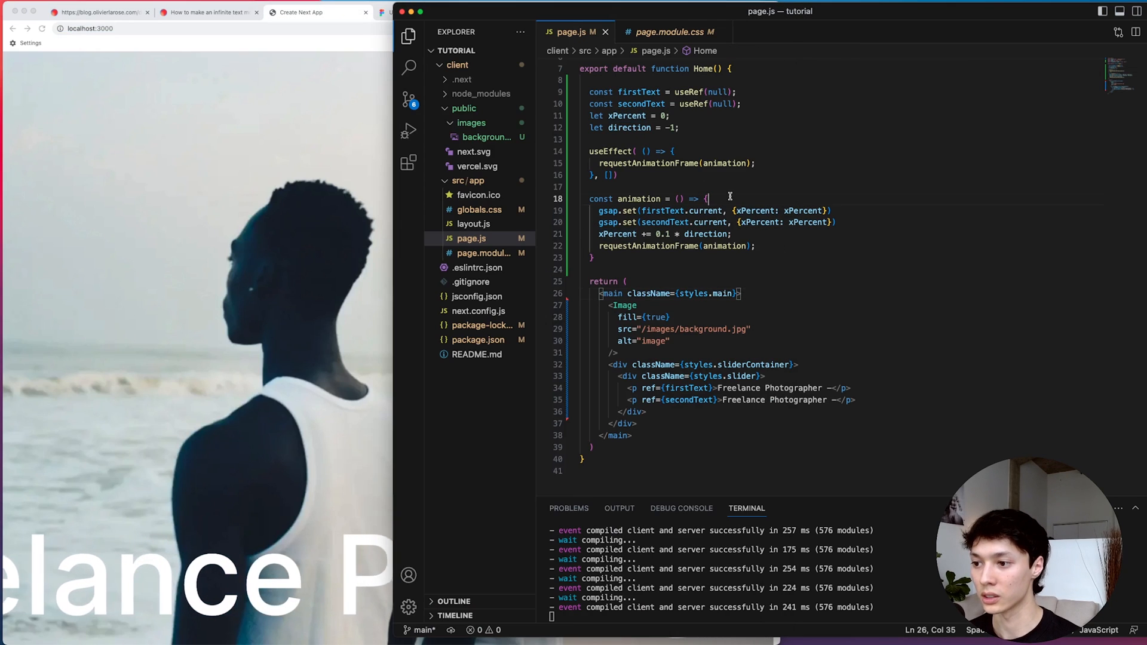
- Reset xPercent to 0 whenever it reaches -100 in the animation function
type("if(xPercent <= -100){")
type("xPercent =")
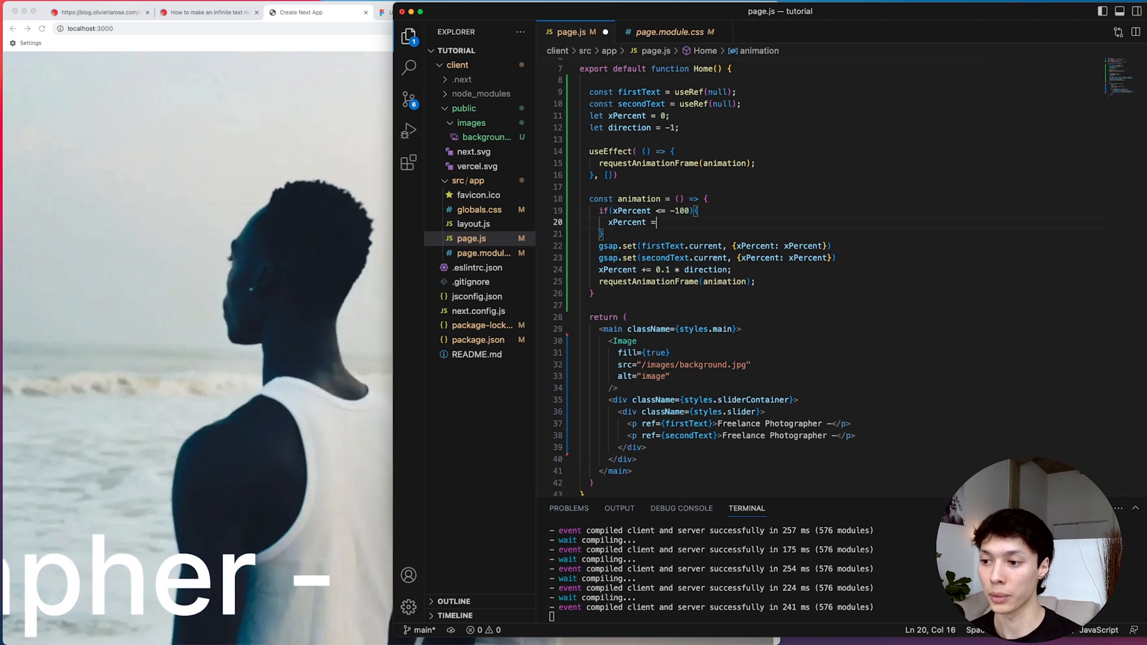
type("0;")
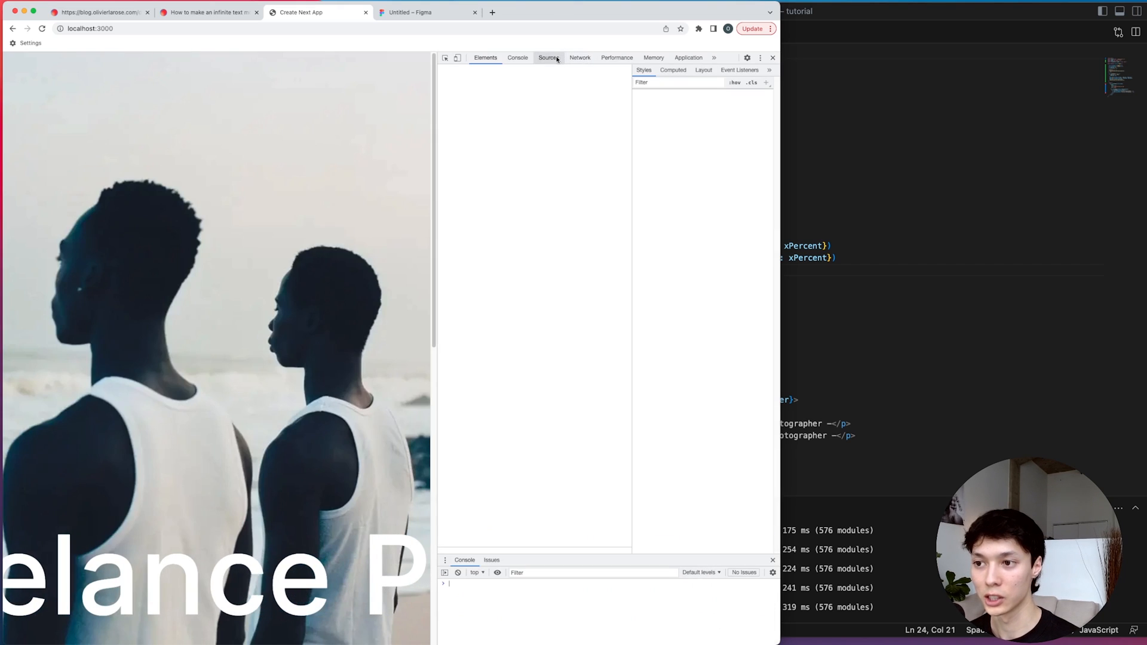
left_click(485, 58)
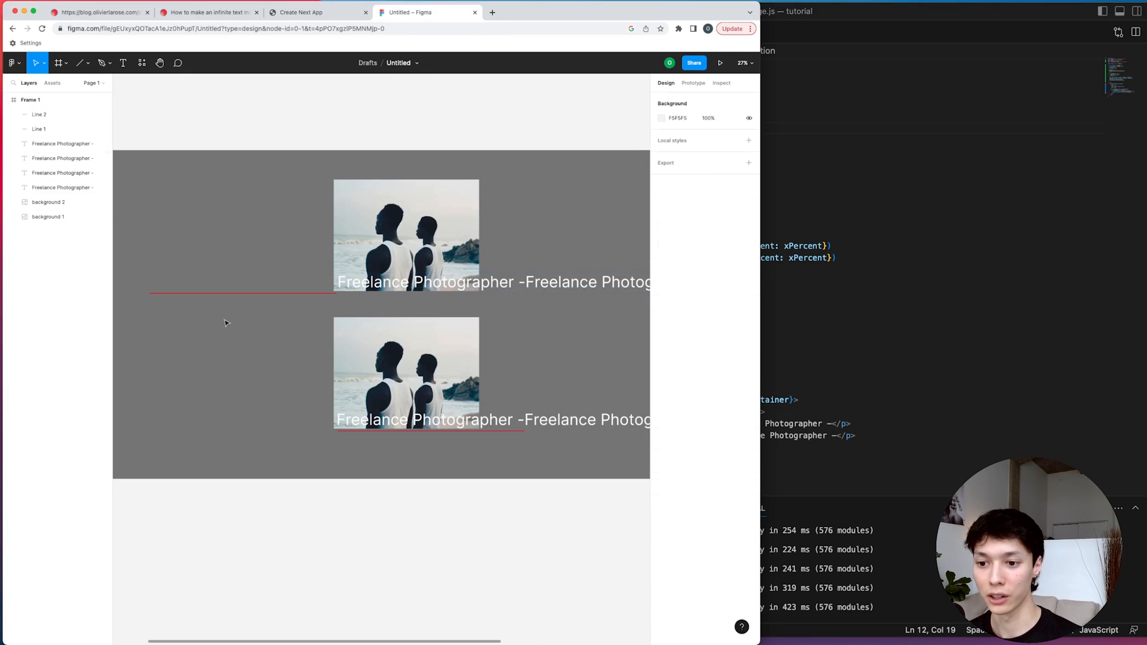
left_click(38, 129)
type("if(xPercent >")
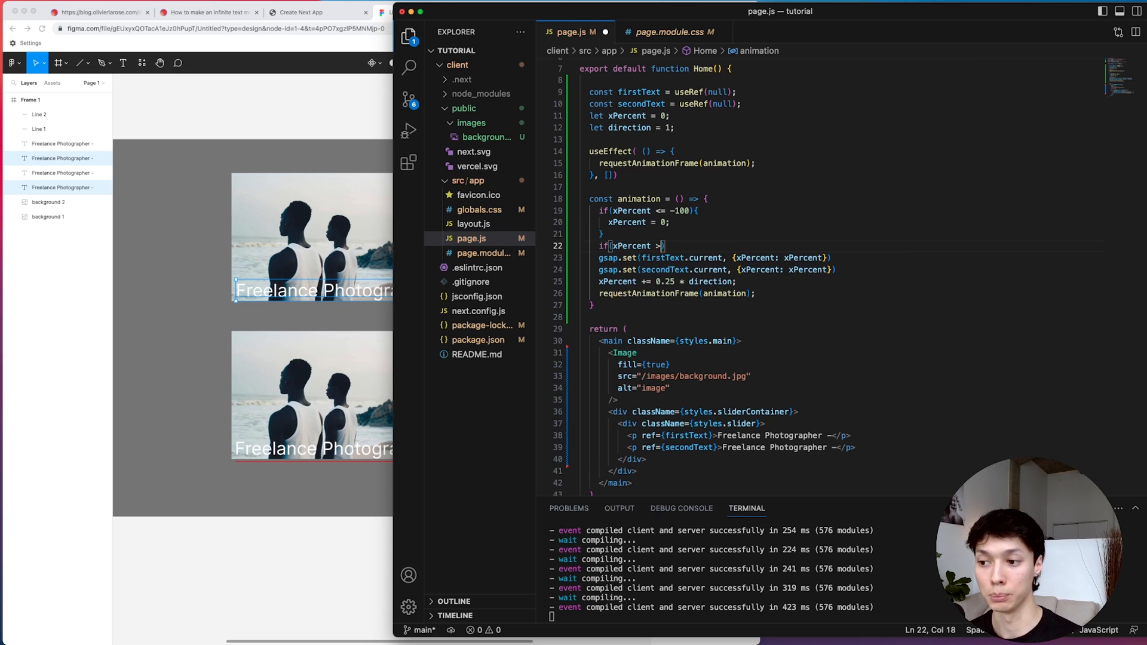
- Wrap xPercent back to -100 once it rises above 0
type(" 0){")
key("Enter")
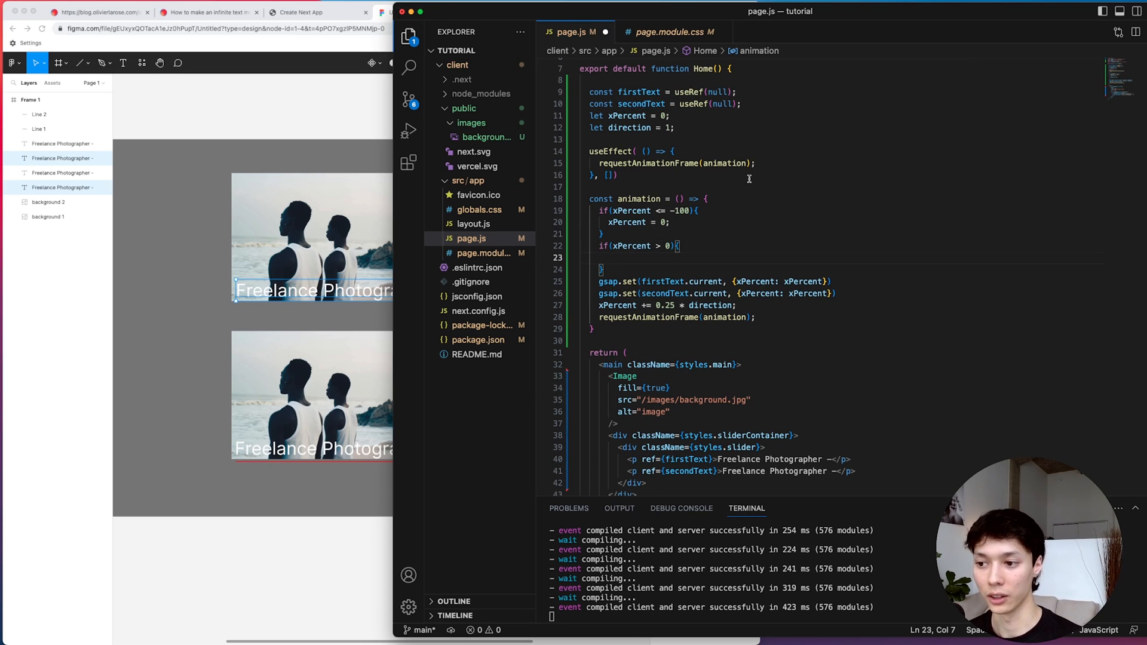
type("xPercent -")
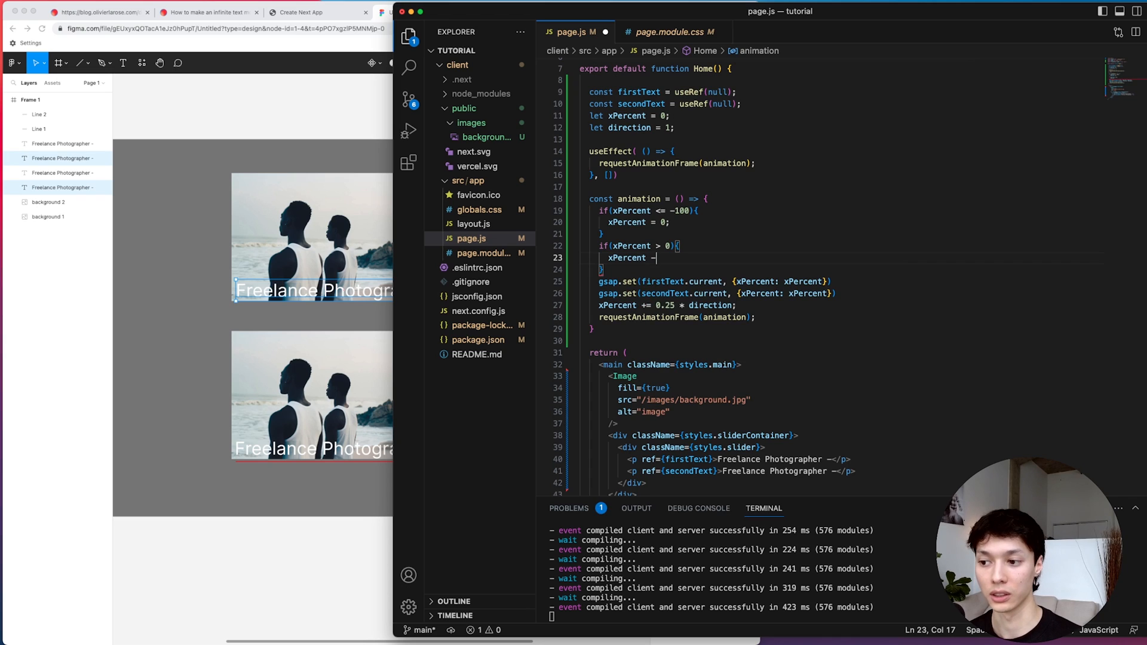
type("= -100;")
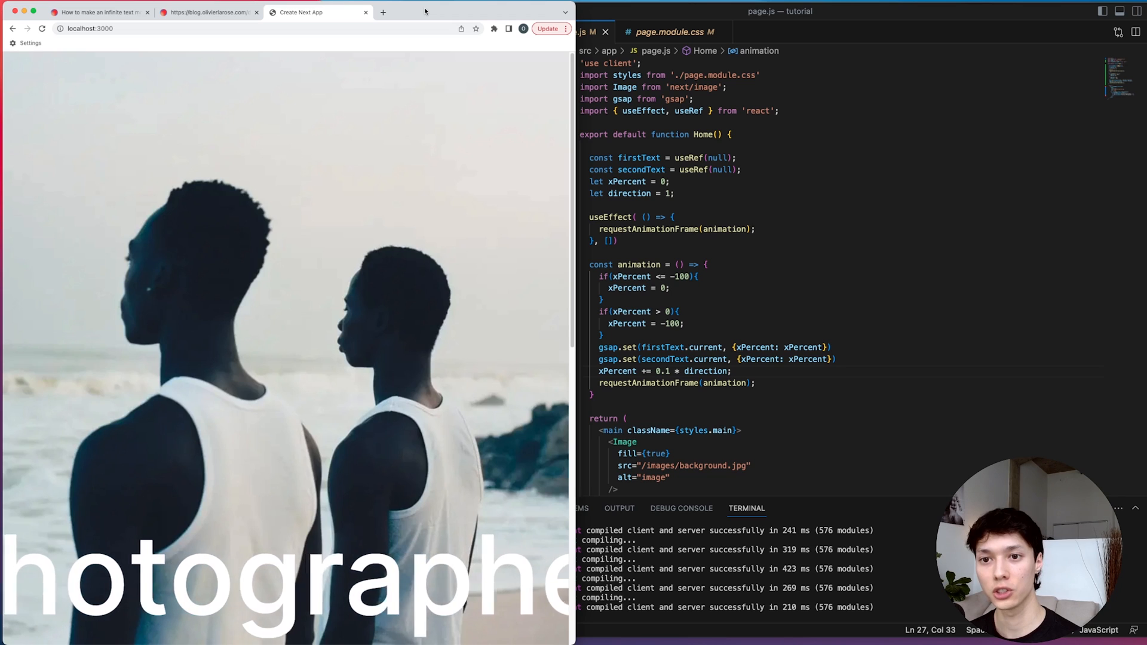
- Review the original demo page, then import ScrollTrigger from gsap
left_click(208, 12)
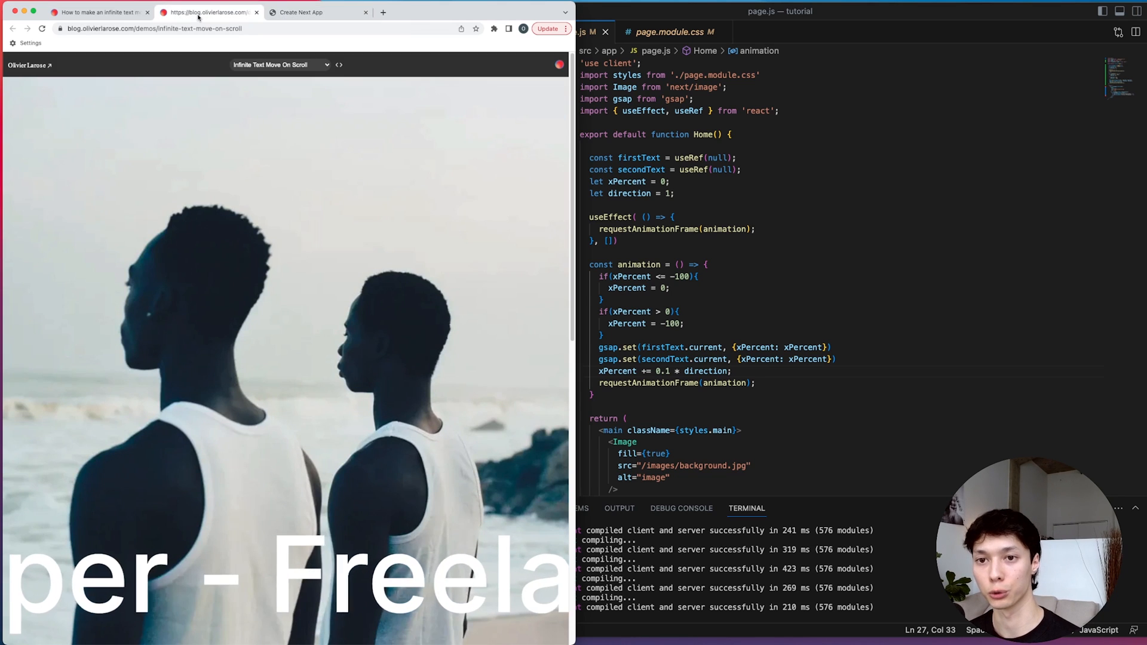
scroll("down", 3)
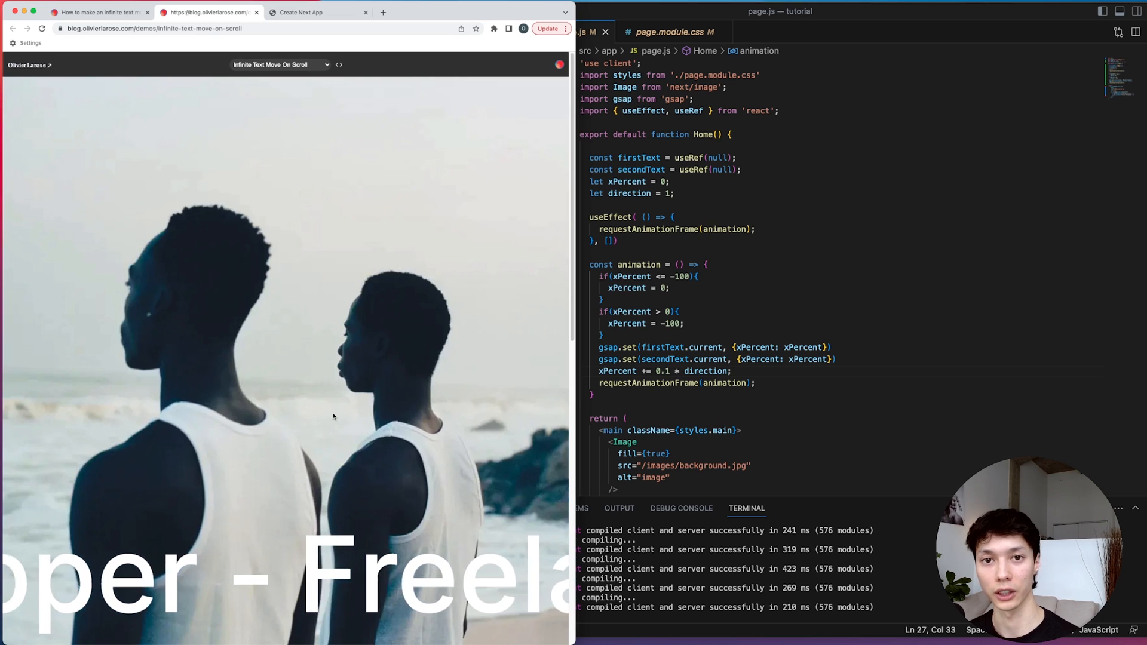
type("import { ScrollTrigger } from 'gsap/scrollt")
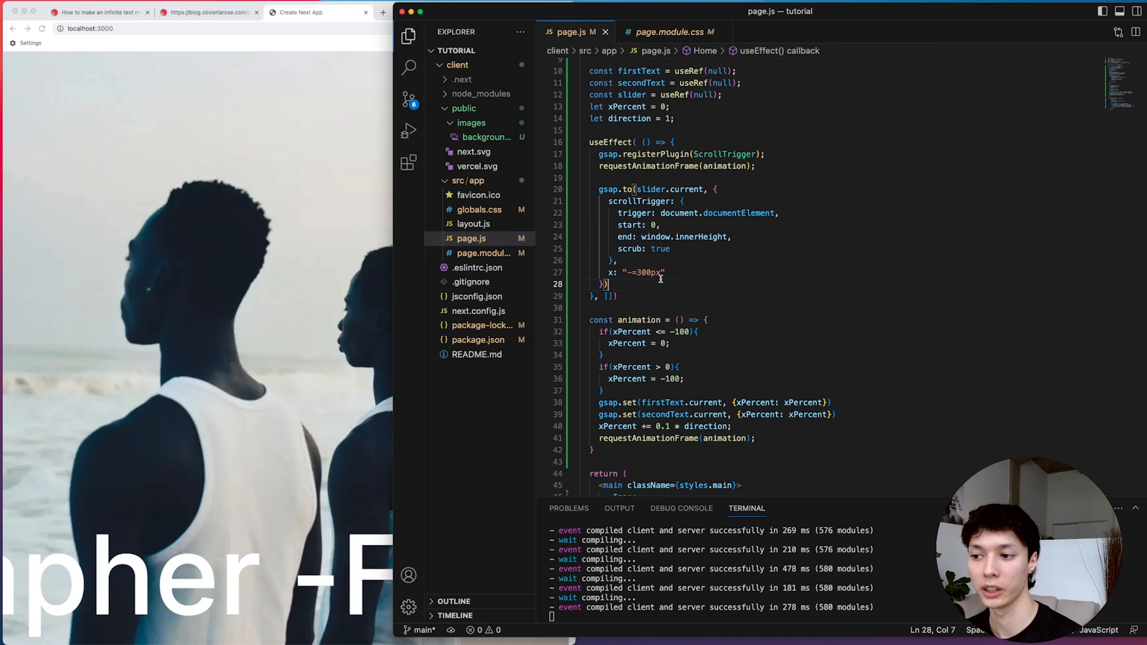
- Review the tween's x property, then begin an onUpdate callback in the scrollTrigger options
double_click(633, 213)
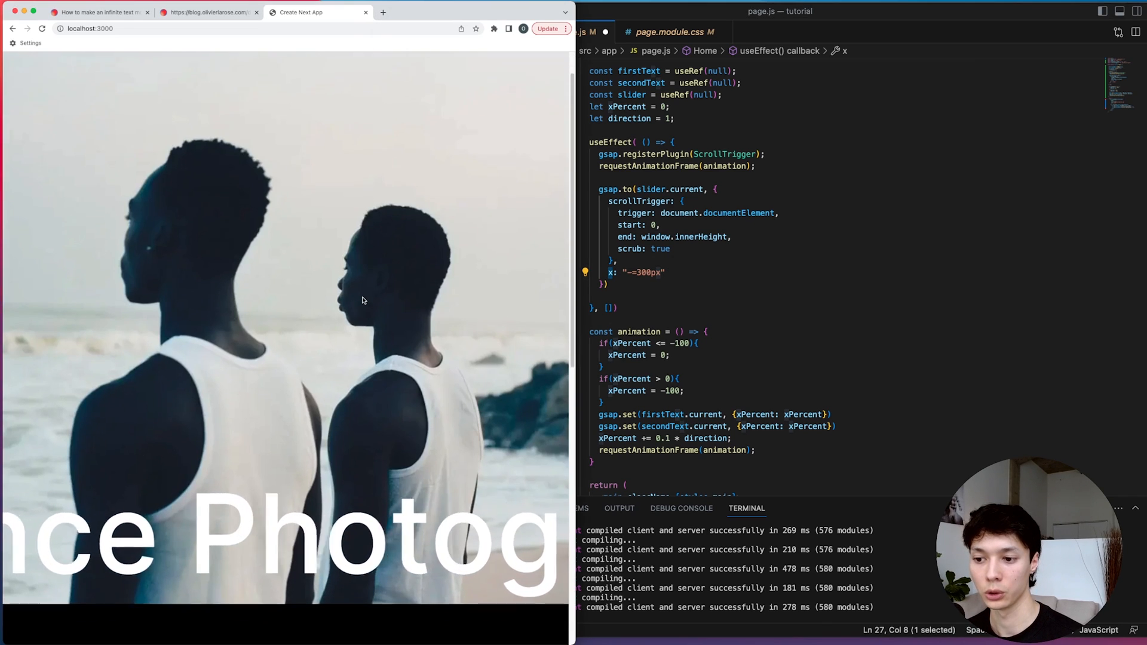
scroll("down", 3)
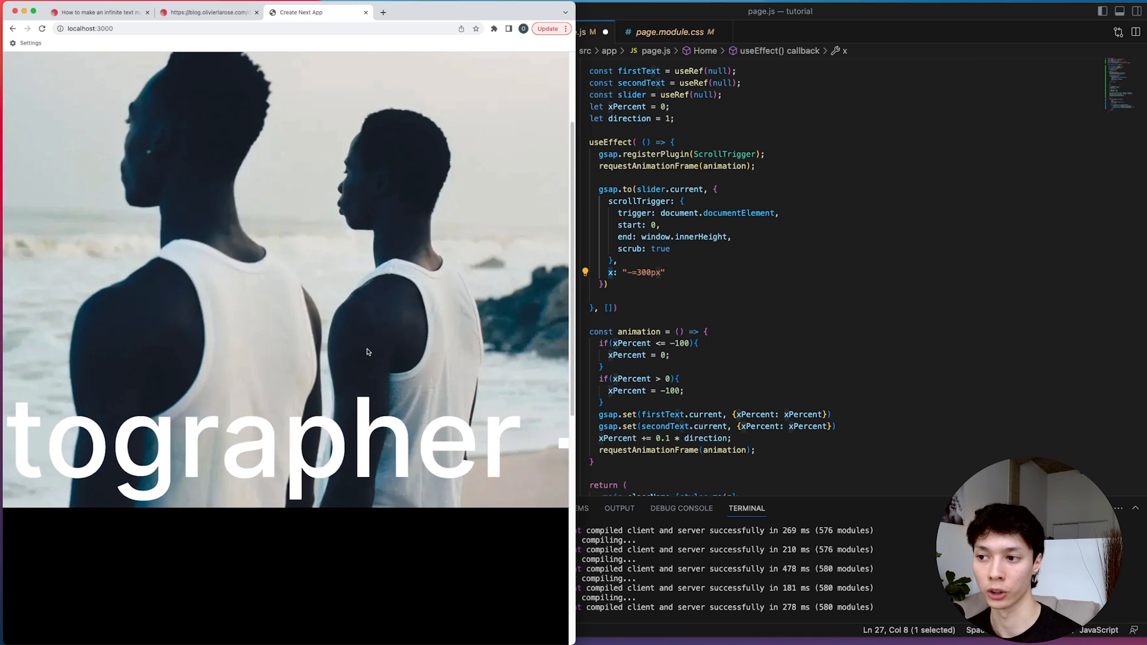
type("onUpdate: e")
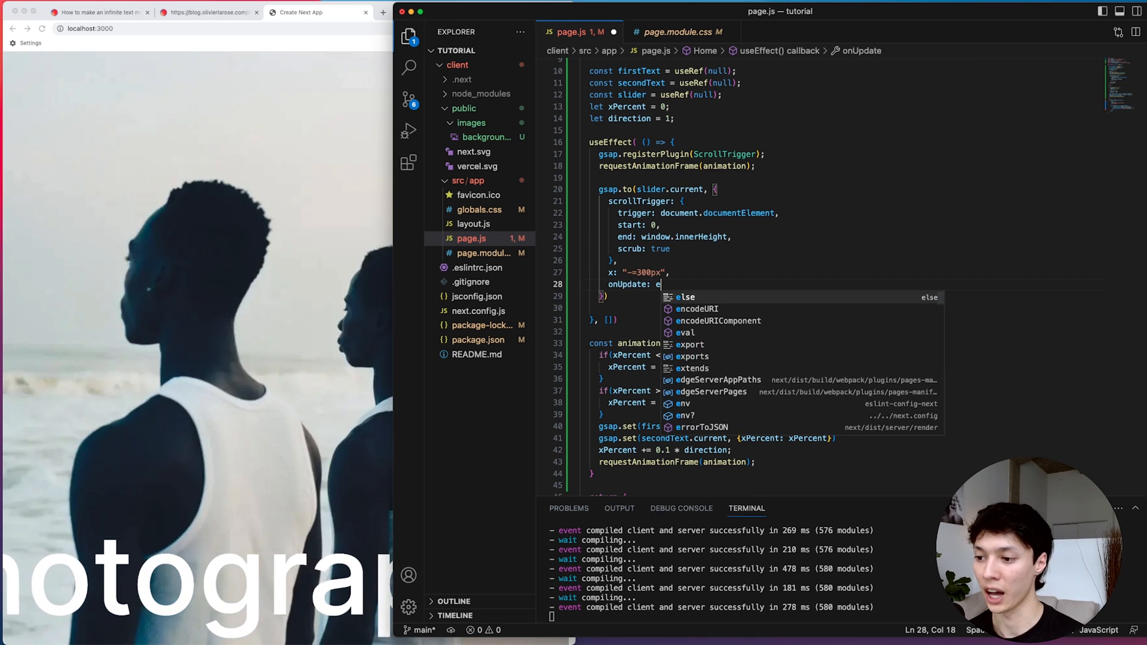
- Write the callback body setting direction = e.direction * -1
type("=> {")
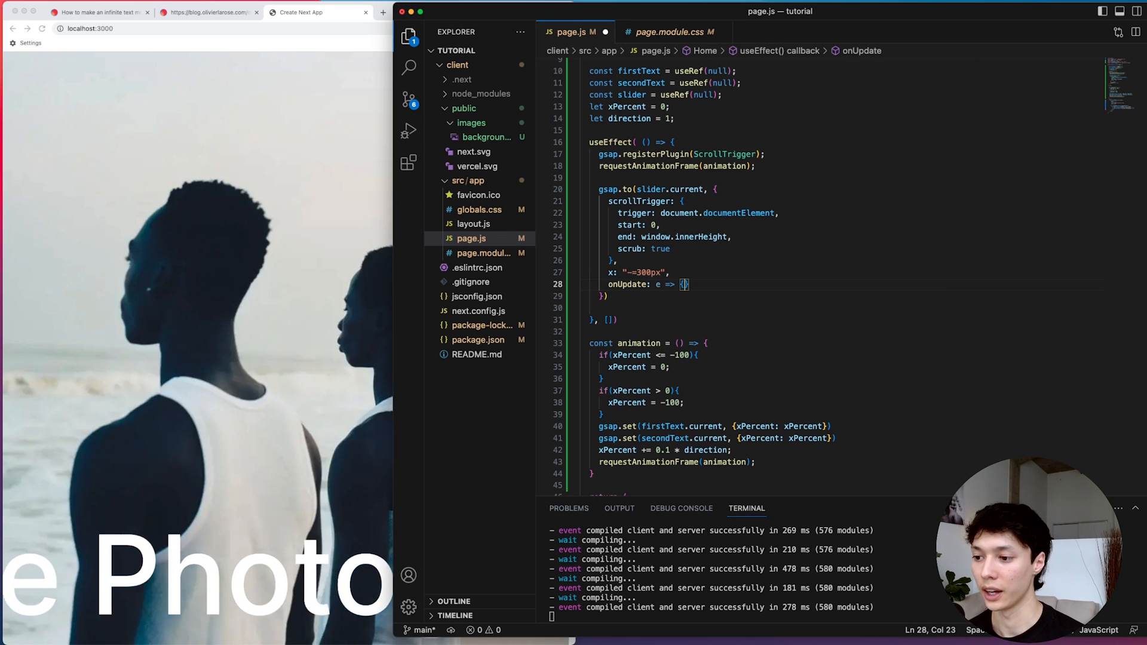
type("direc")
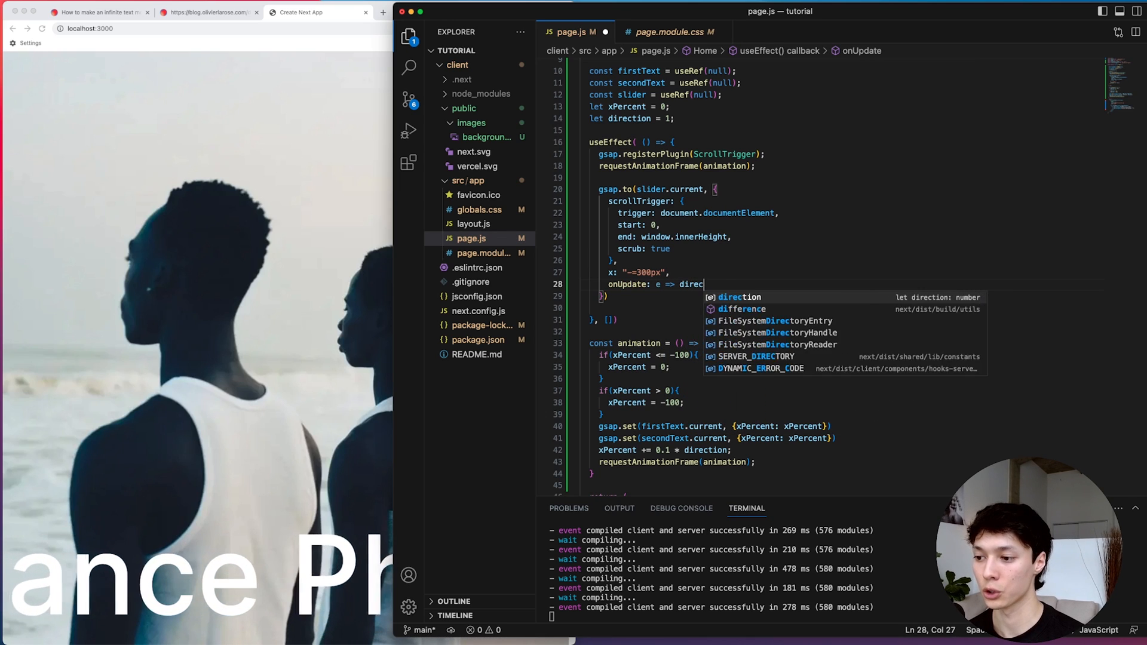
type("tion = e.direction * -1")
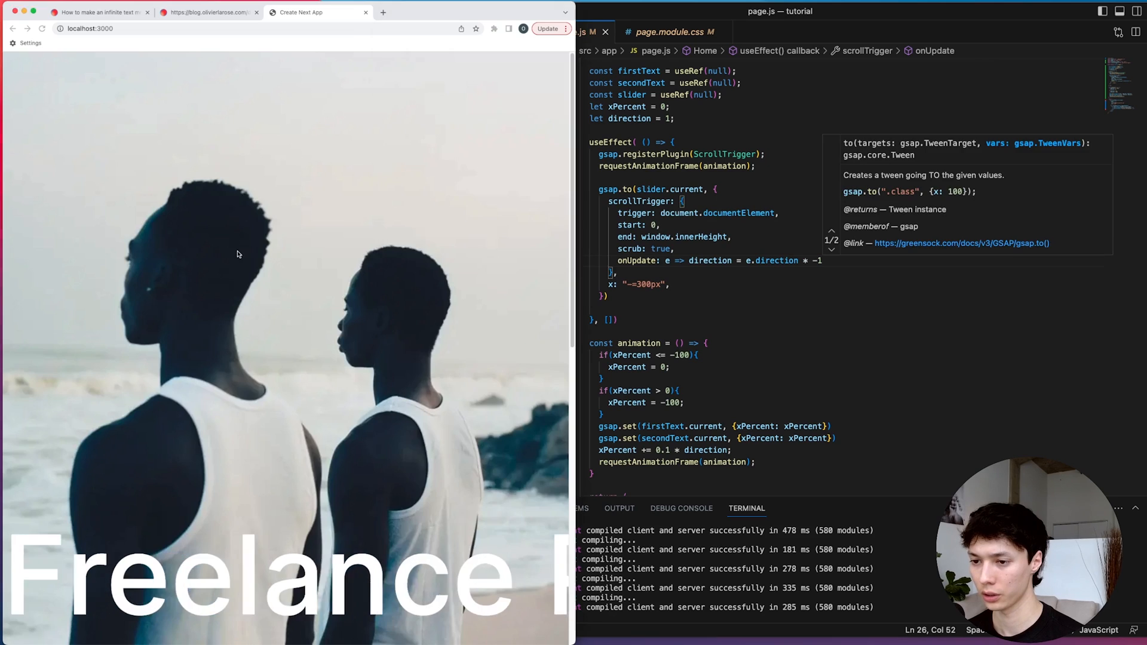
scroll("down", 3)
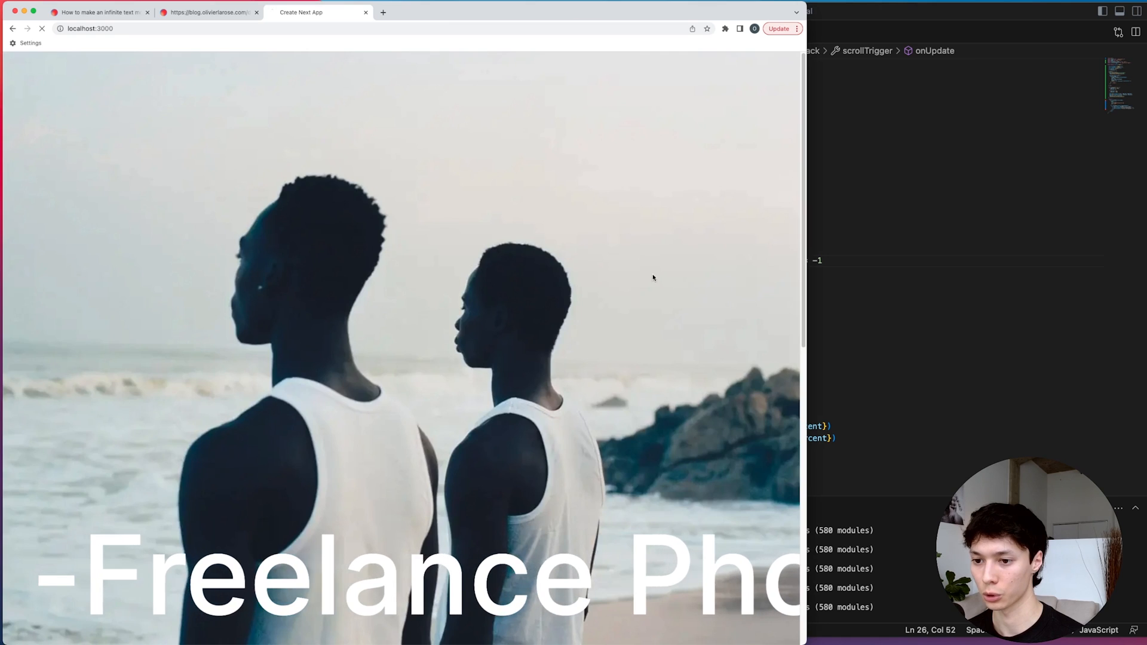
scroll("down", 3)
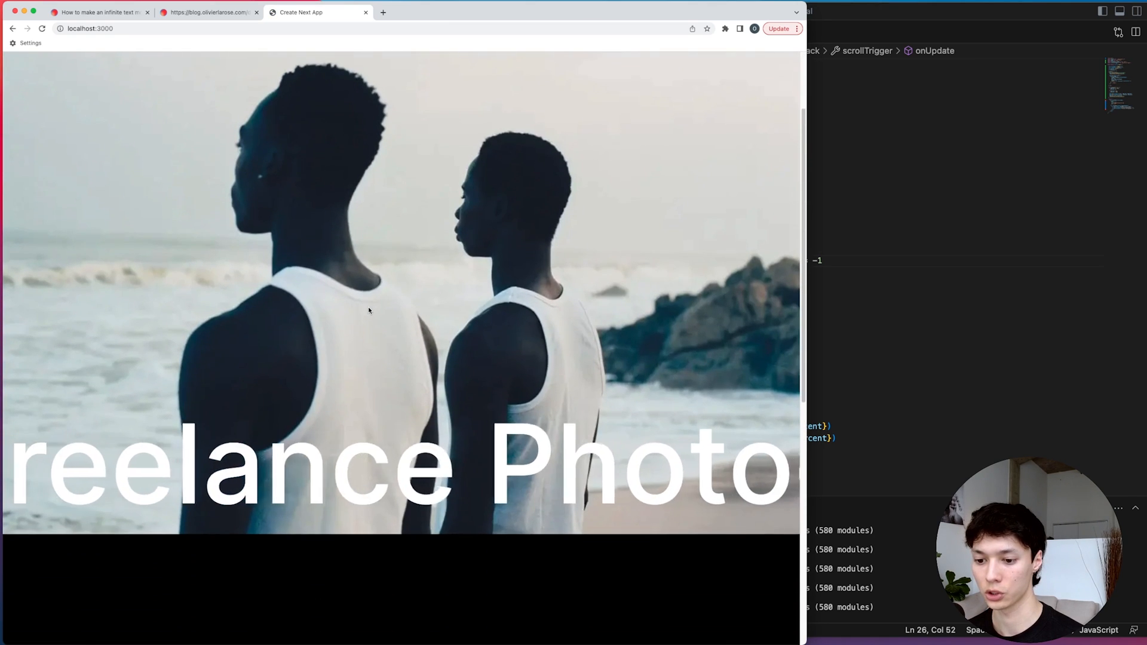
scroll("down", 3)
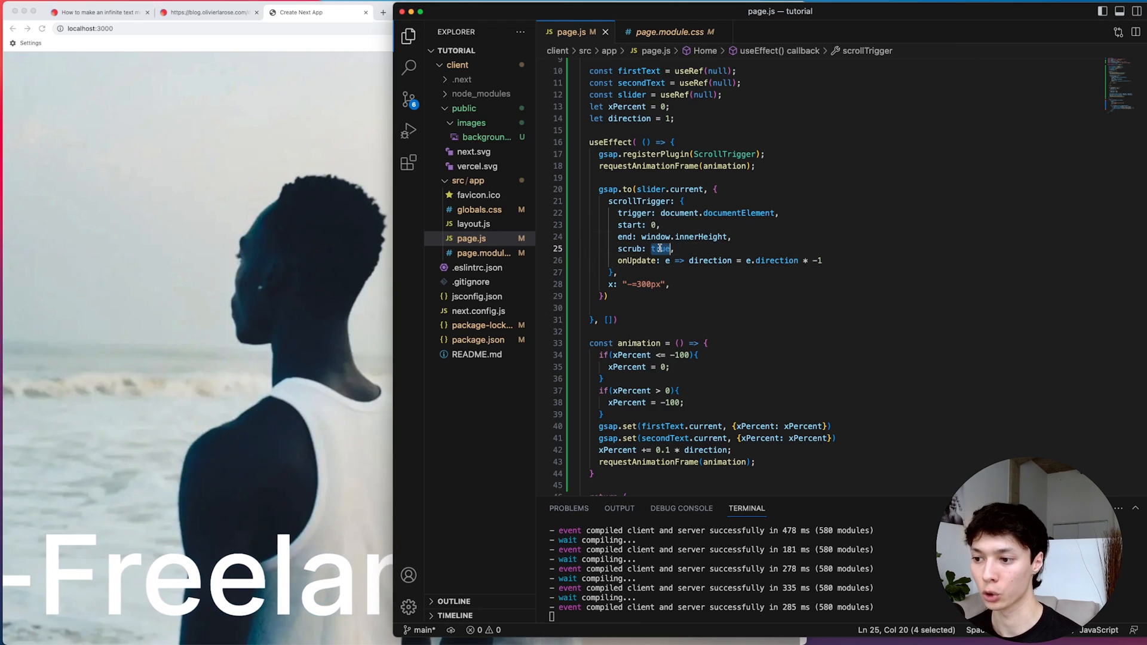
type("-.")
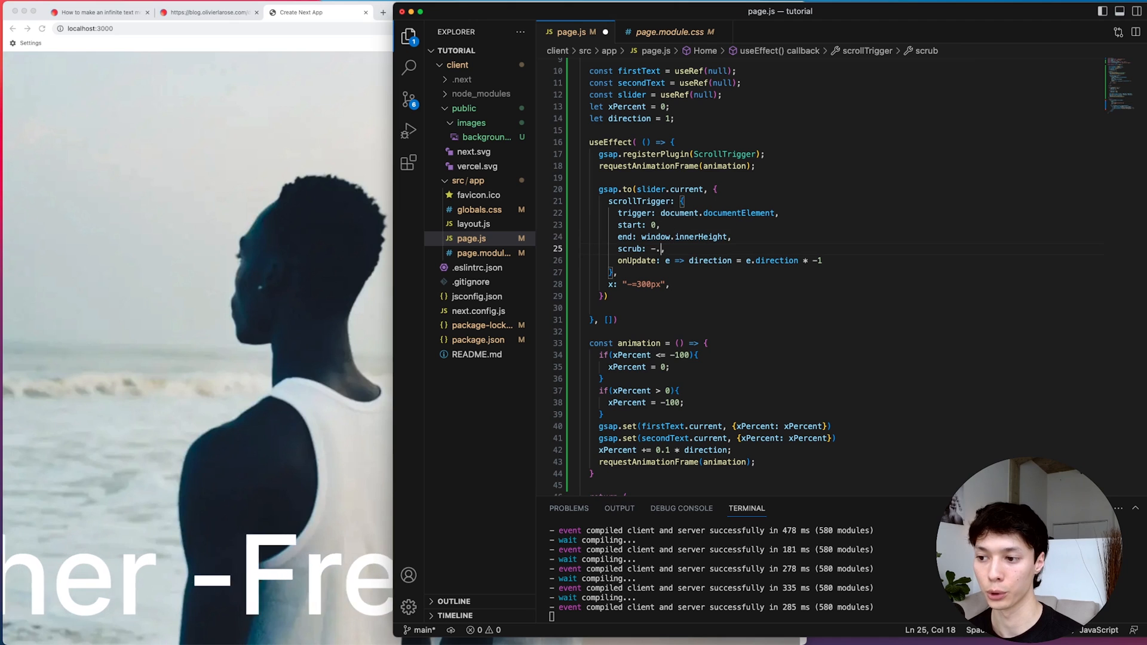